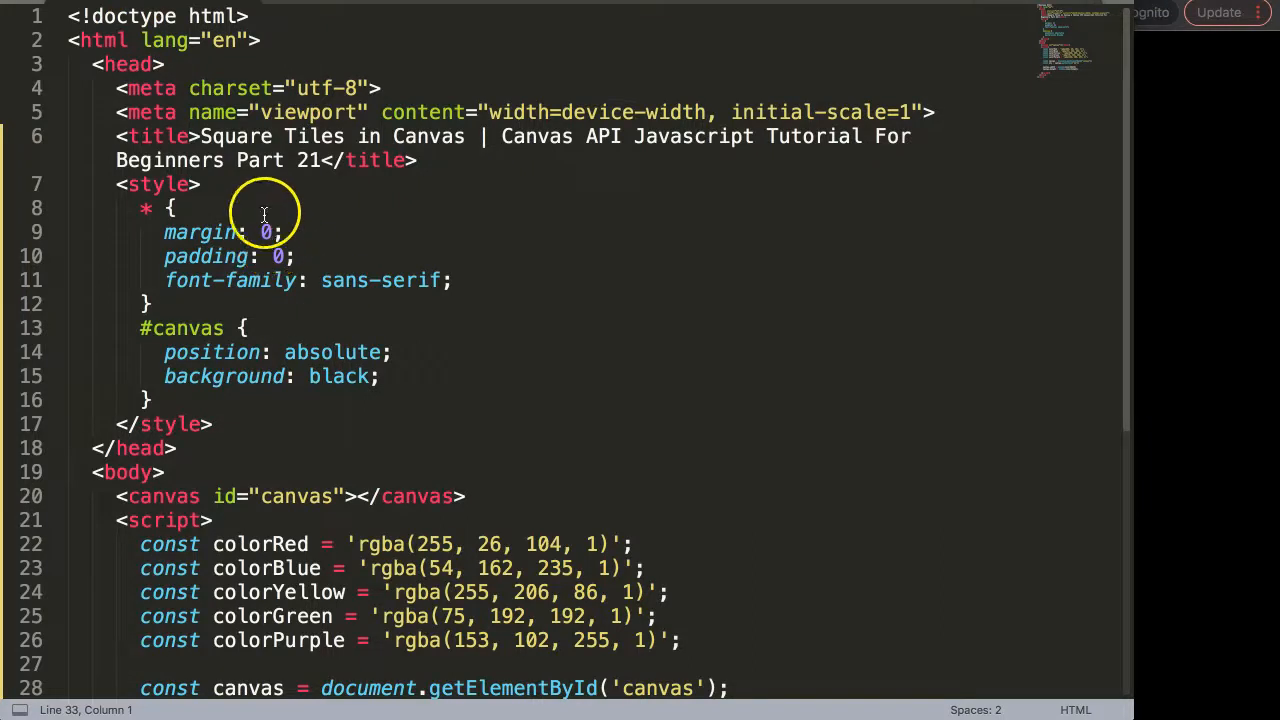
mouse_move(434, 244)
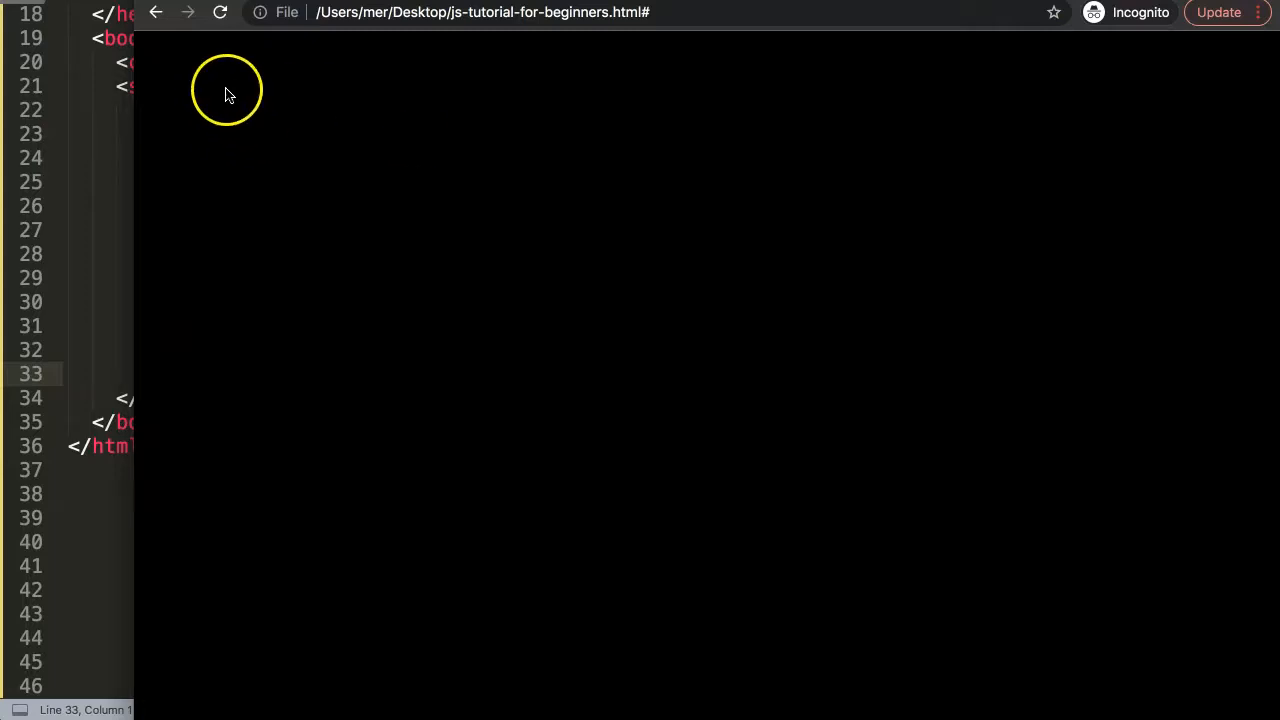
mouse_move(200, 84)
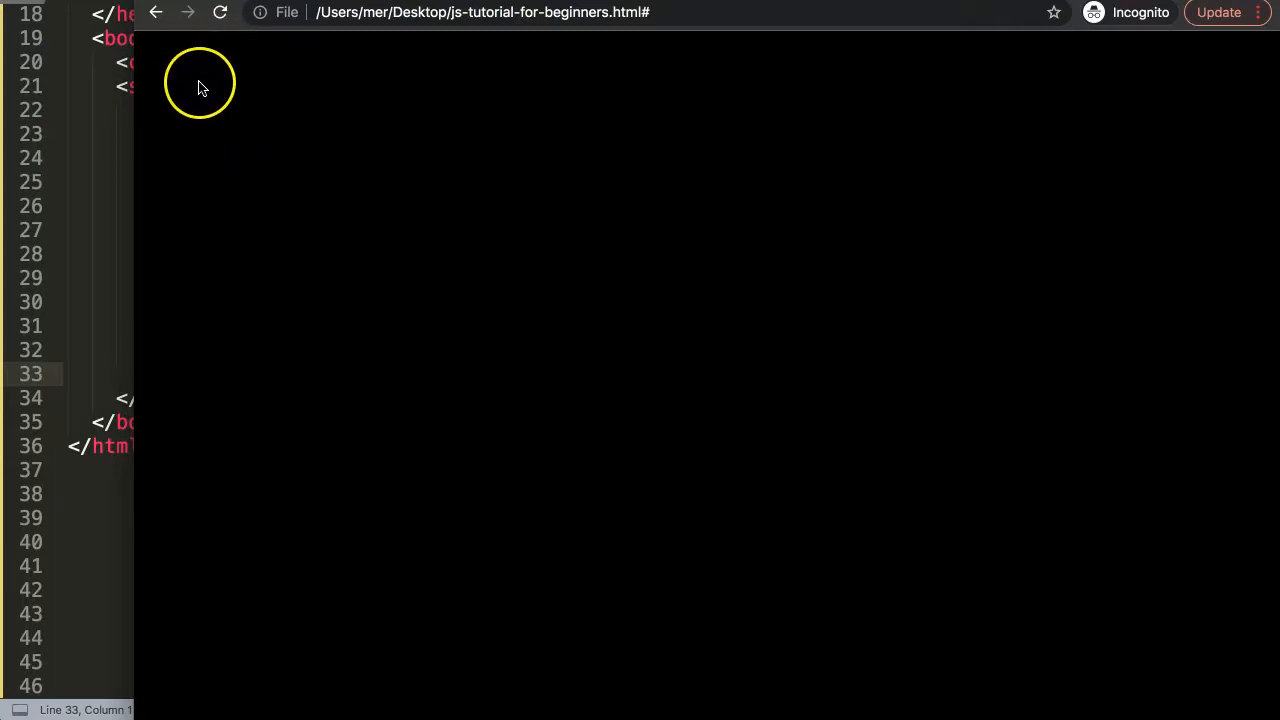
mouse_move(332, 82)
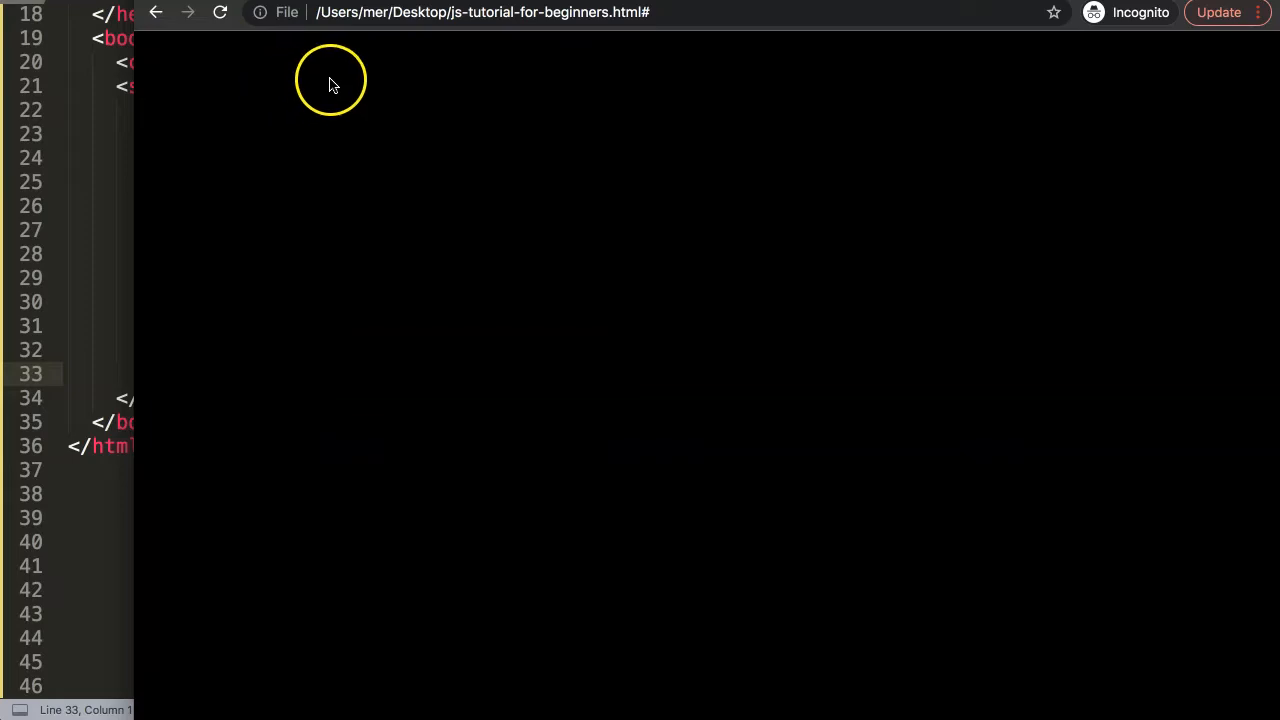
mouse_move(428, 78)
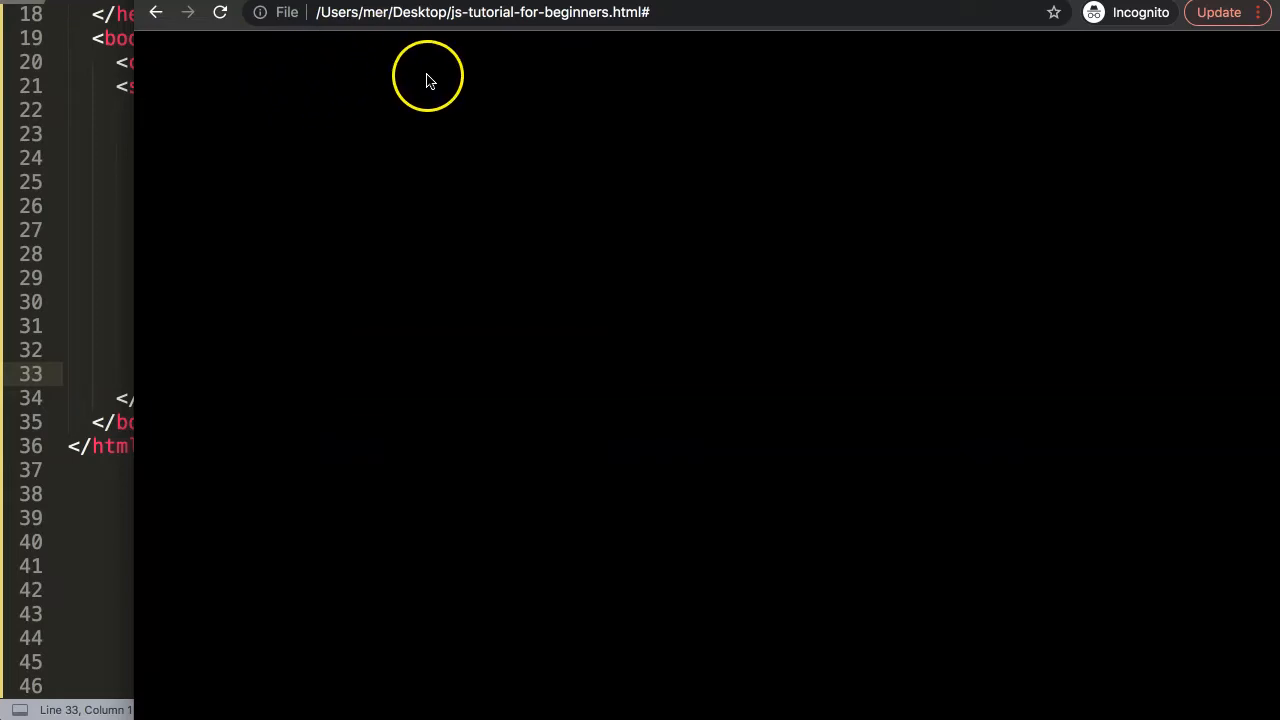
mouse_move(584, 100)
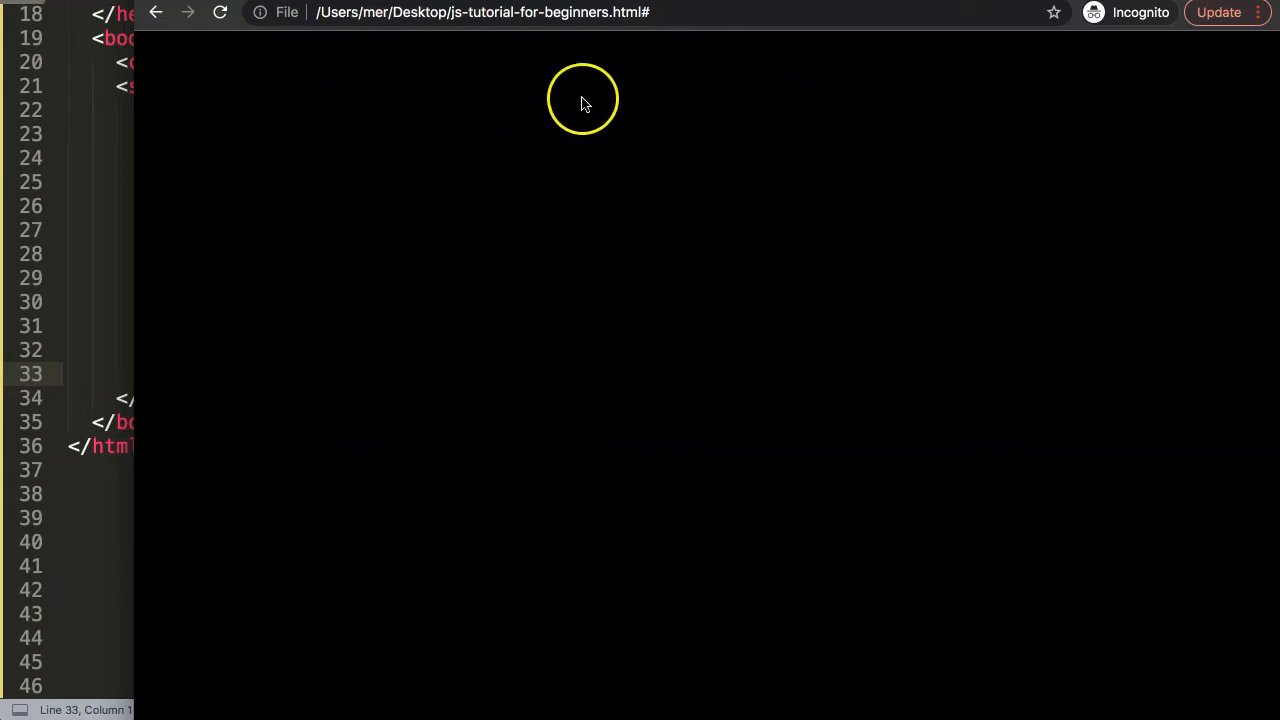
mouse_move(180, 62)
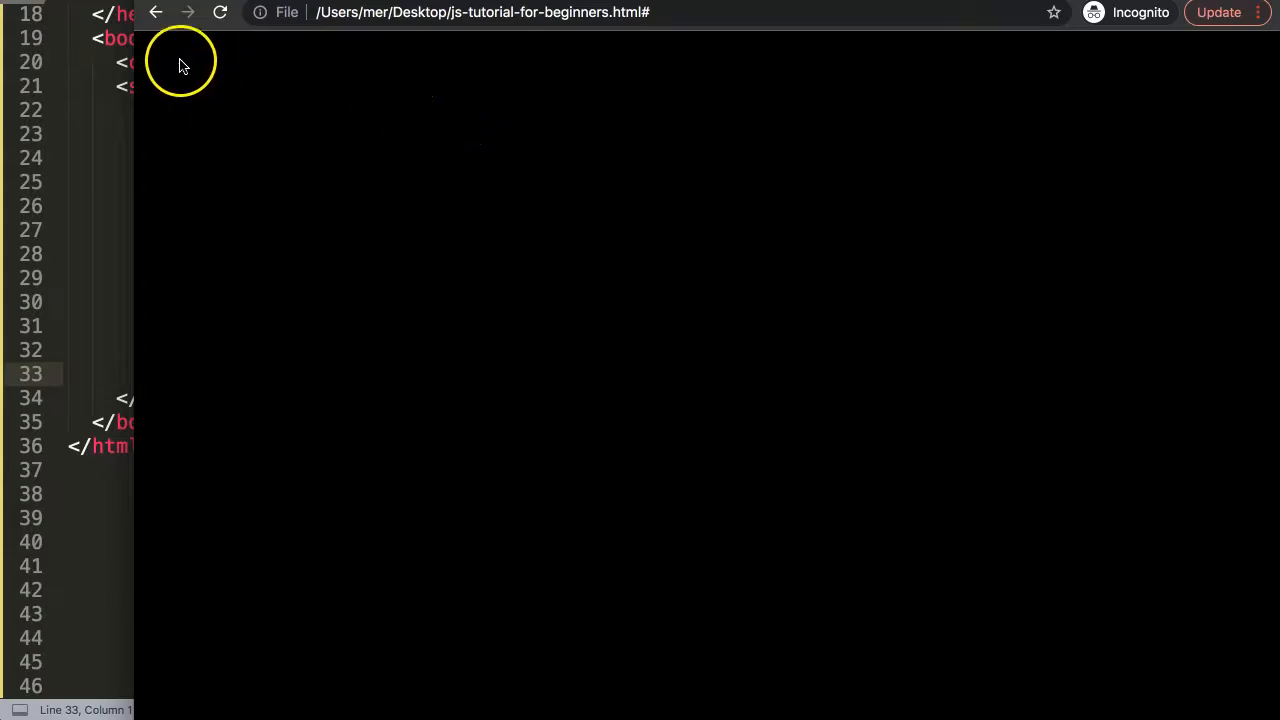
mouse_move(448, 68)
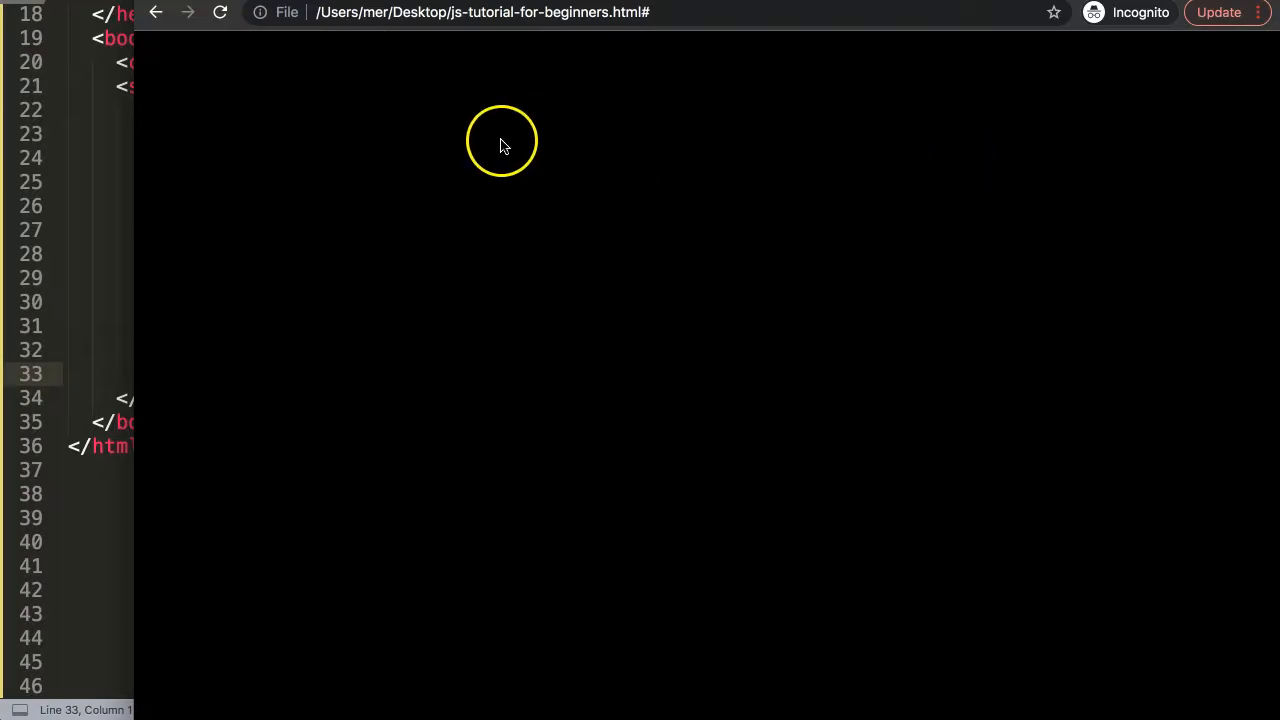
mouse_move(478, 148)
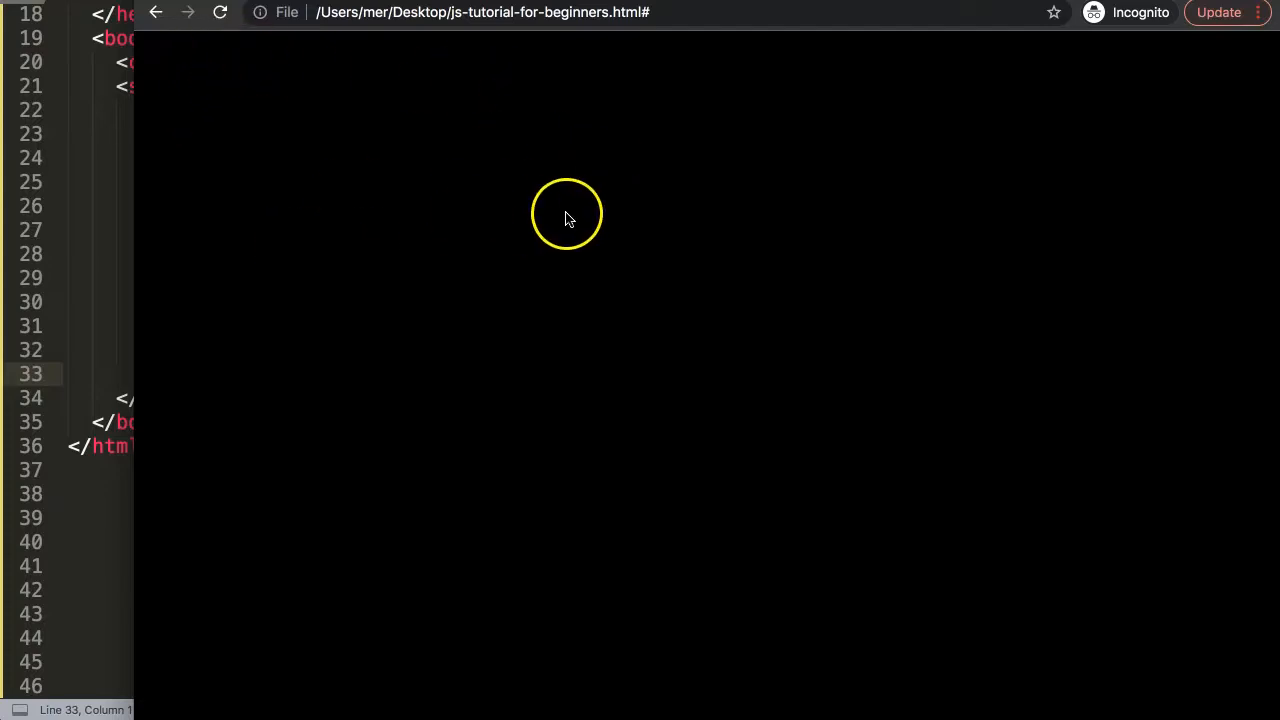
mouse_move(384, 232)
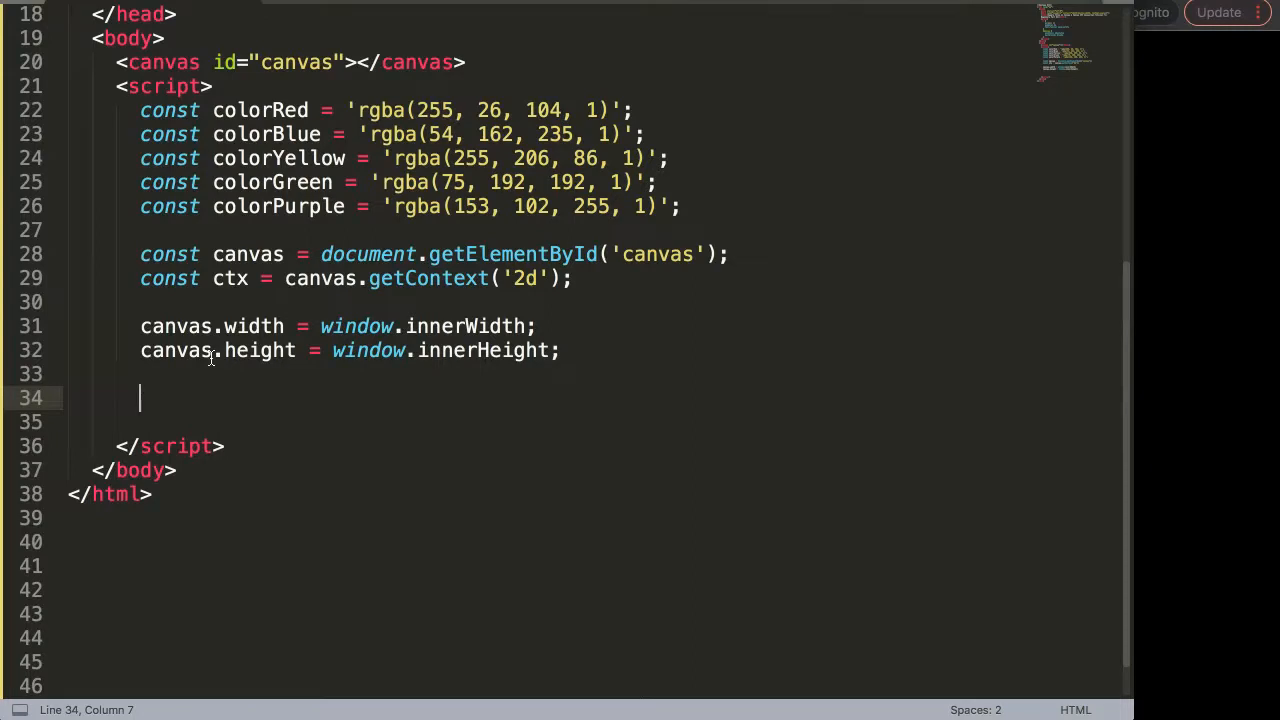
Add the line ctx.fillStyle = 'white'; below the canvas sizing code.
text(ctx.)
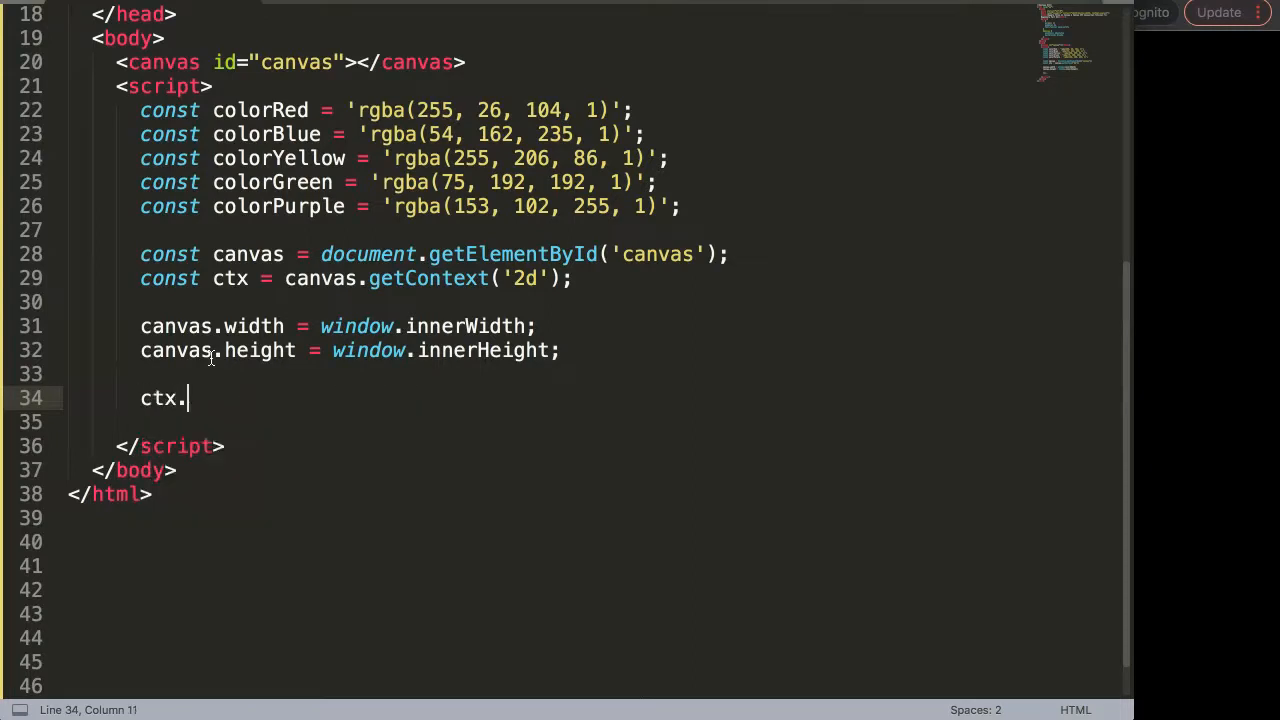
text(fillStyle)
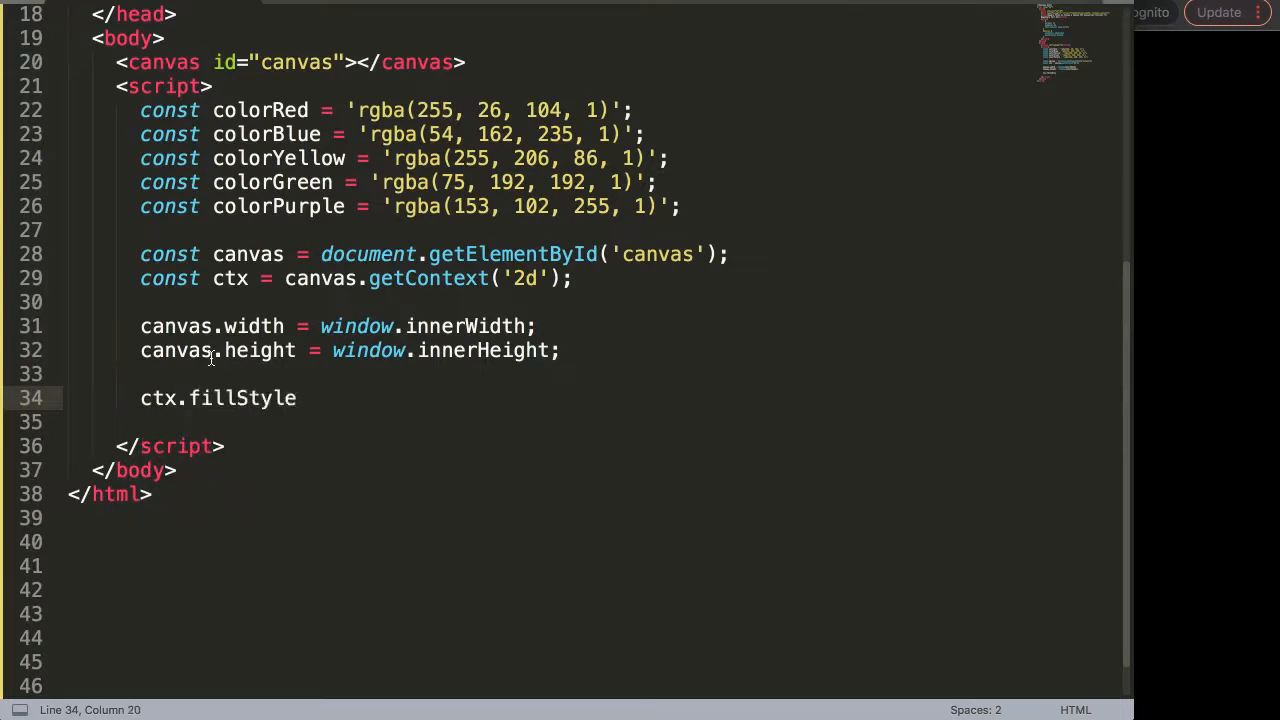
text(= w)
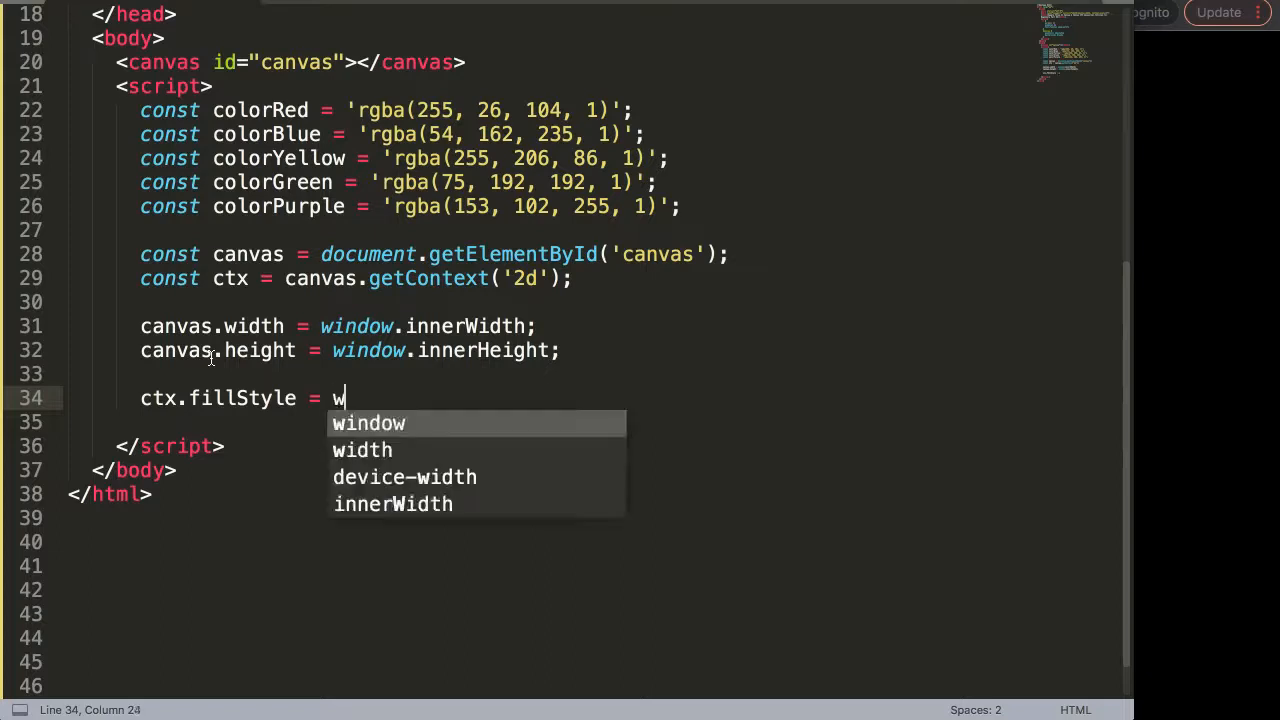
text('')
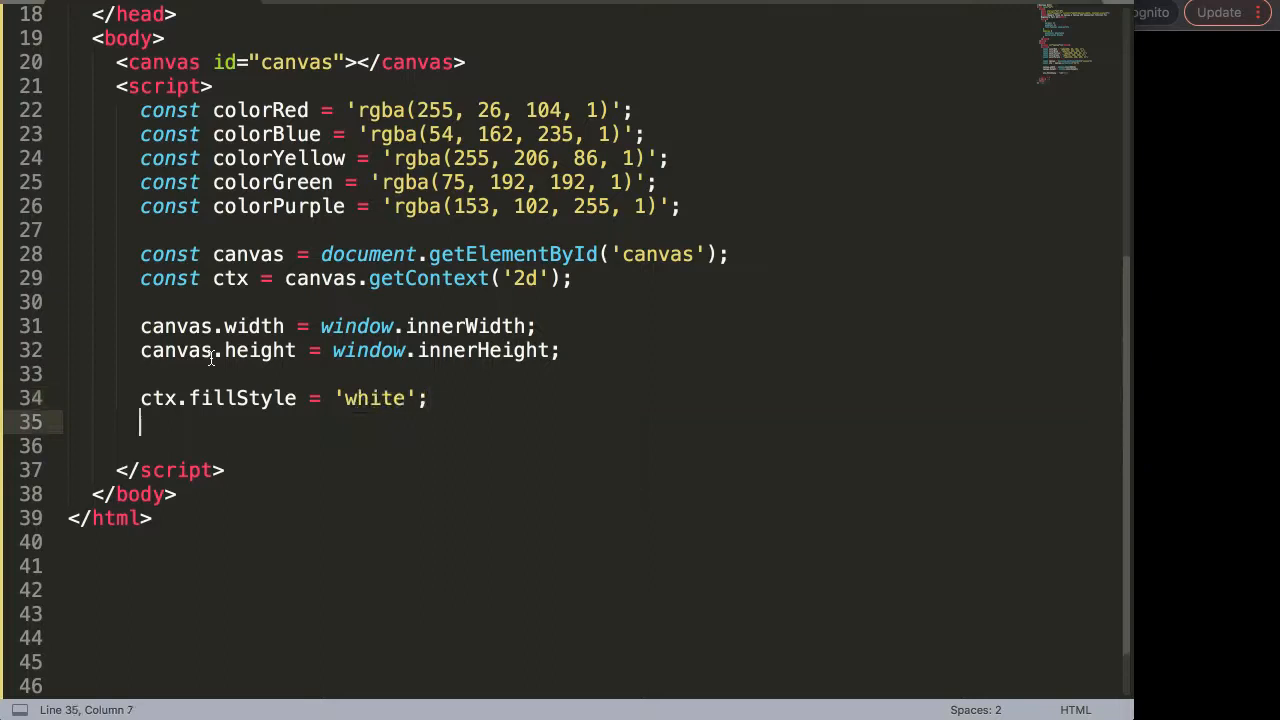
Add ctx.fillRect(0, 0, 100, 100); and move to the blank line below it.
text(f)
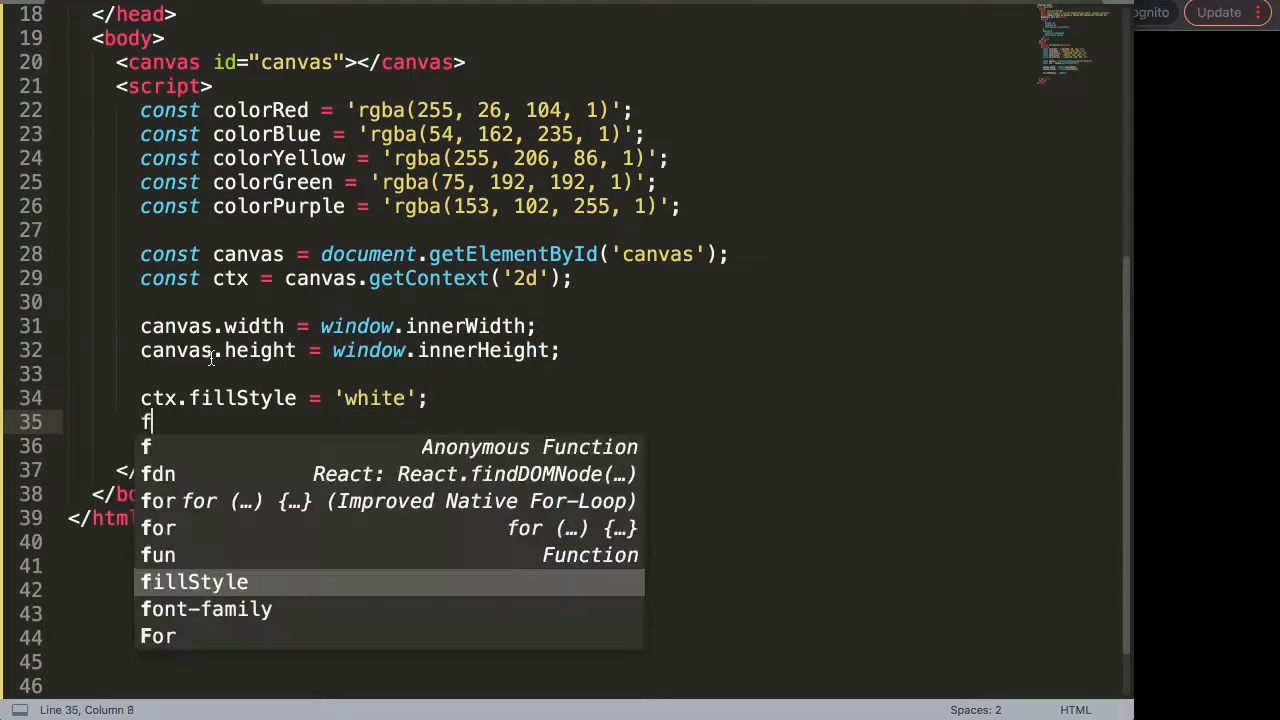
text(c)
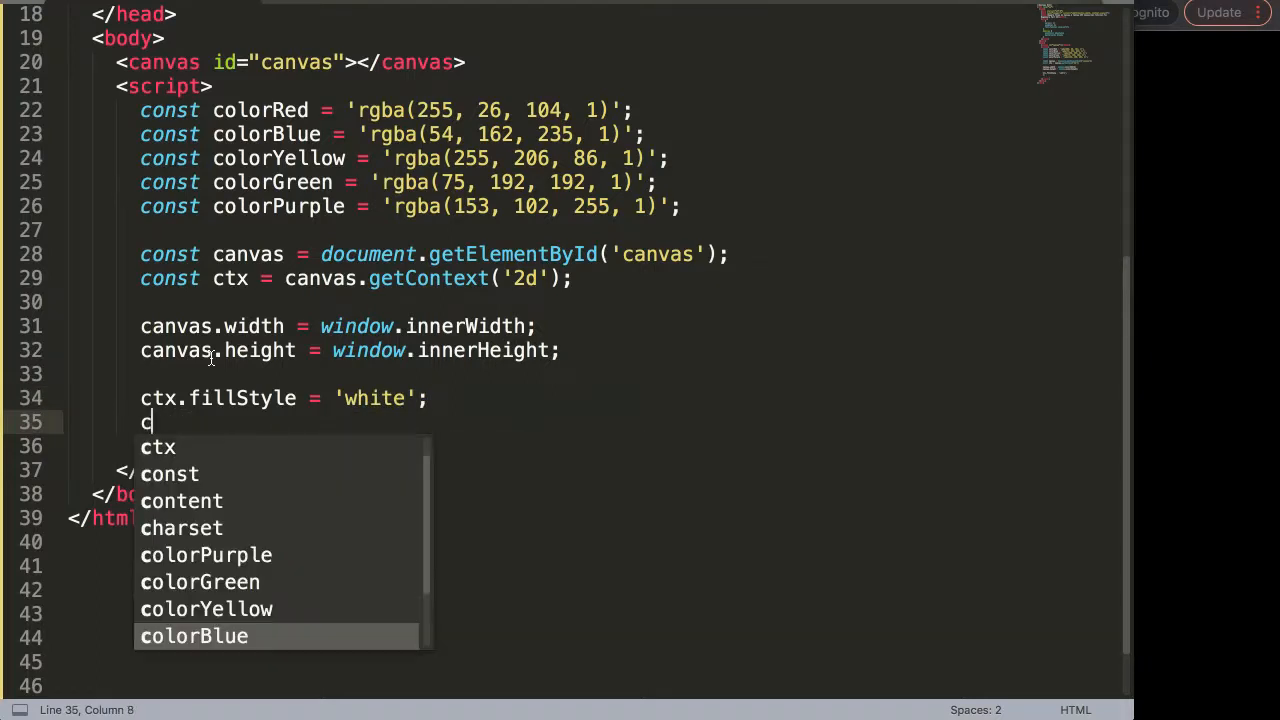
text(tx.fillRect)
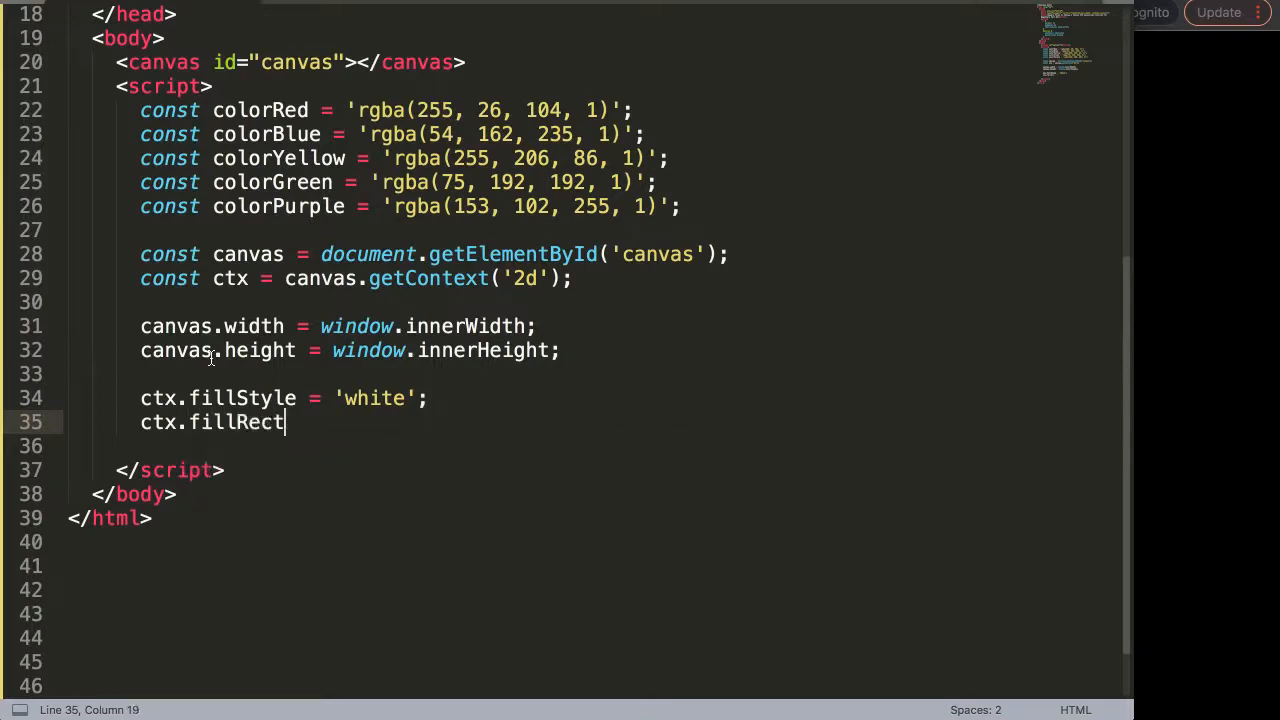
text(())
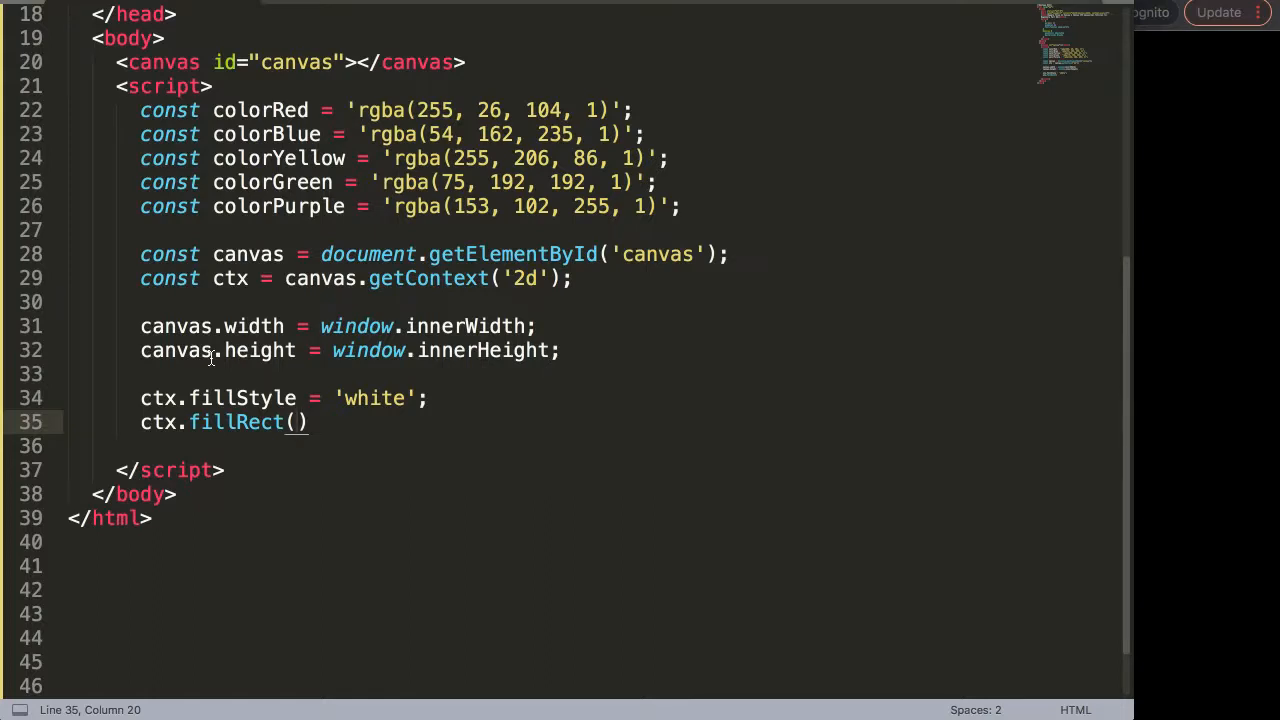
text(0, 0, 100, 100)
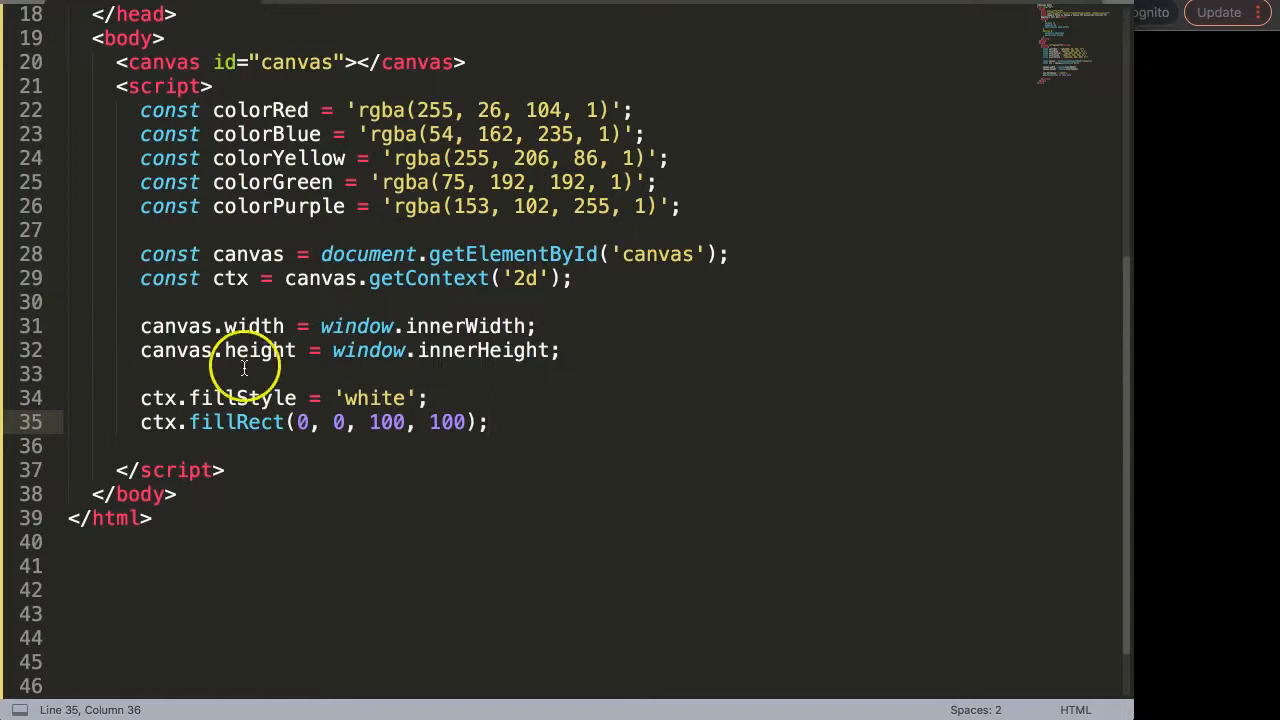
click(208, 436)
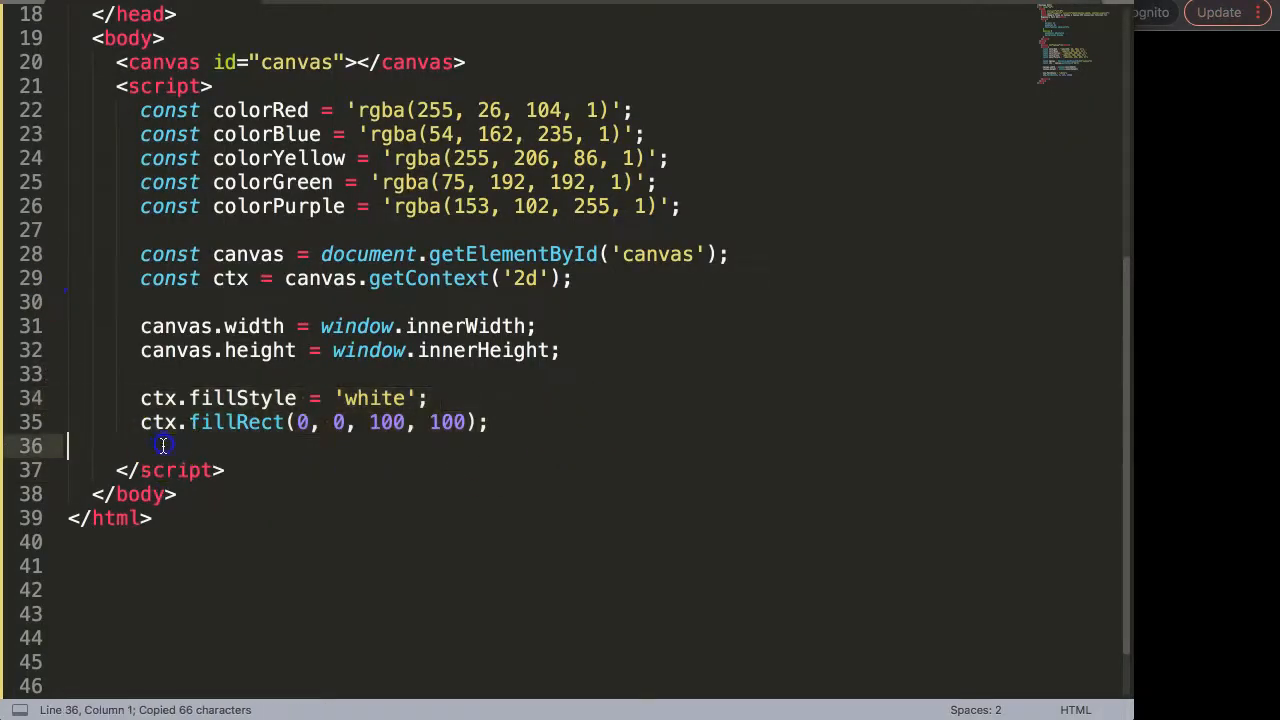
Paste a second fillStyle/fillRect pair, setting the colours to '#ccc' and 'black'.
key(ctrl+v)
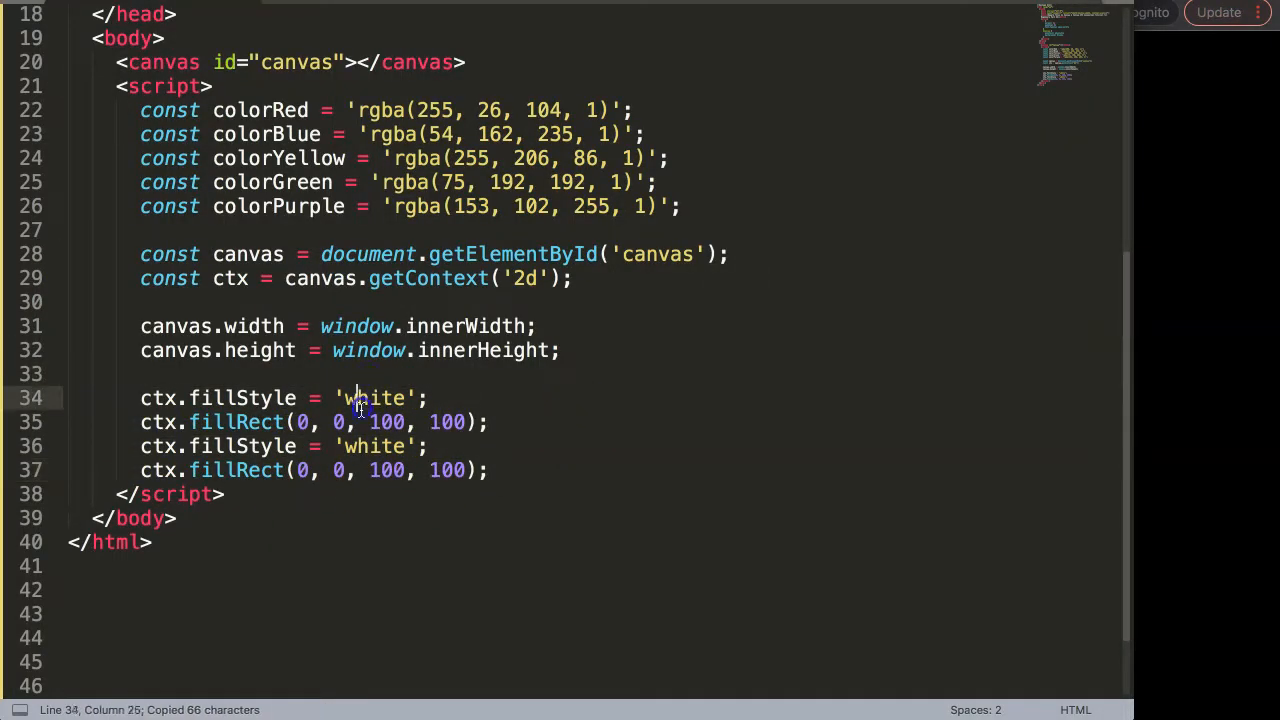
text(#)
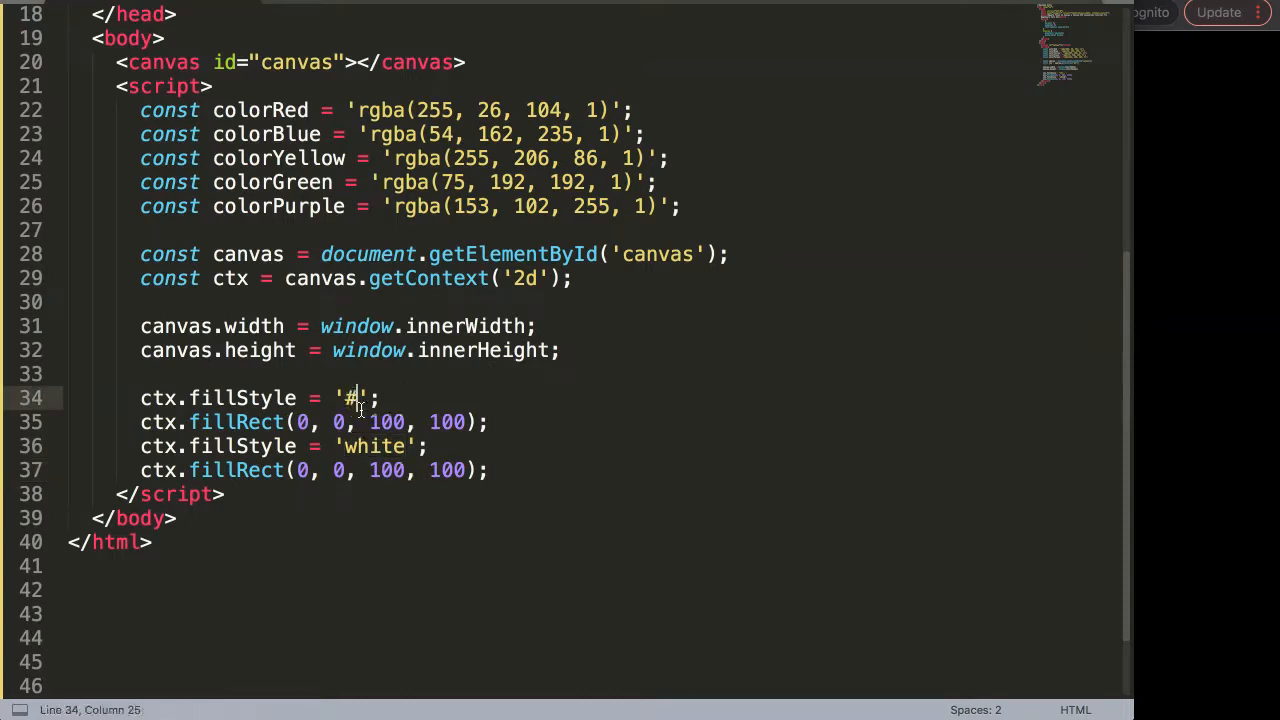
key(Backspace)
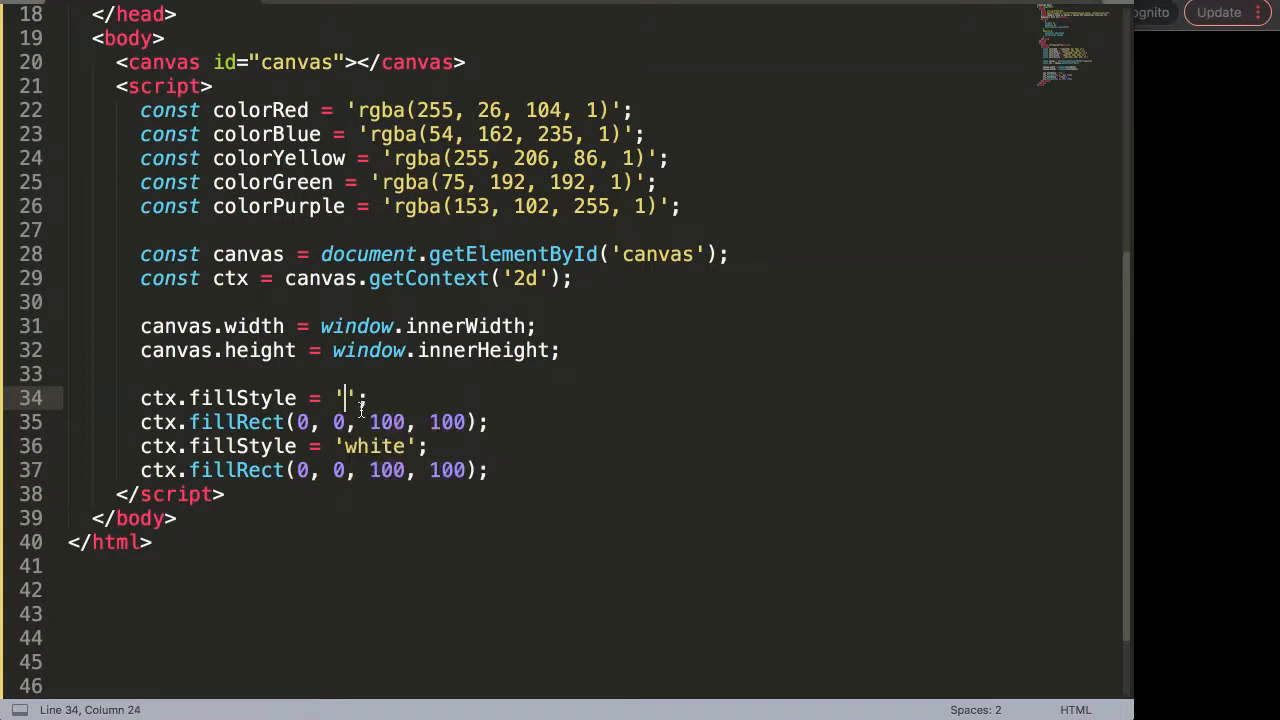
text(#ccc)
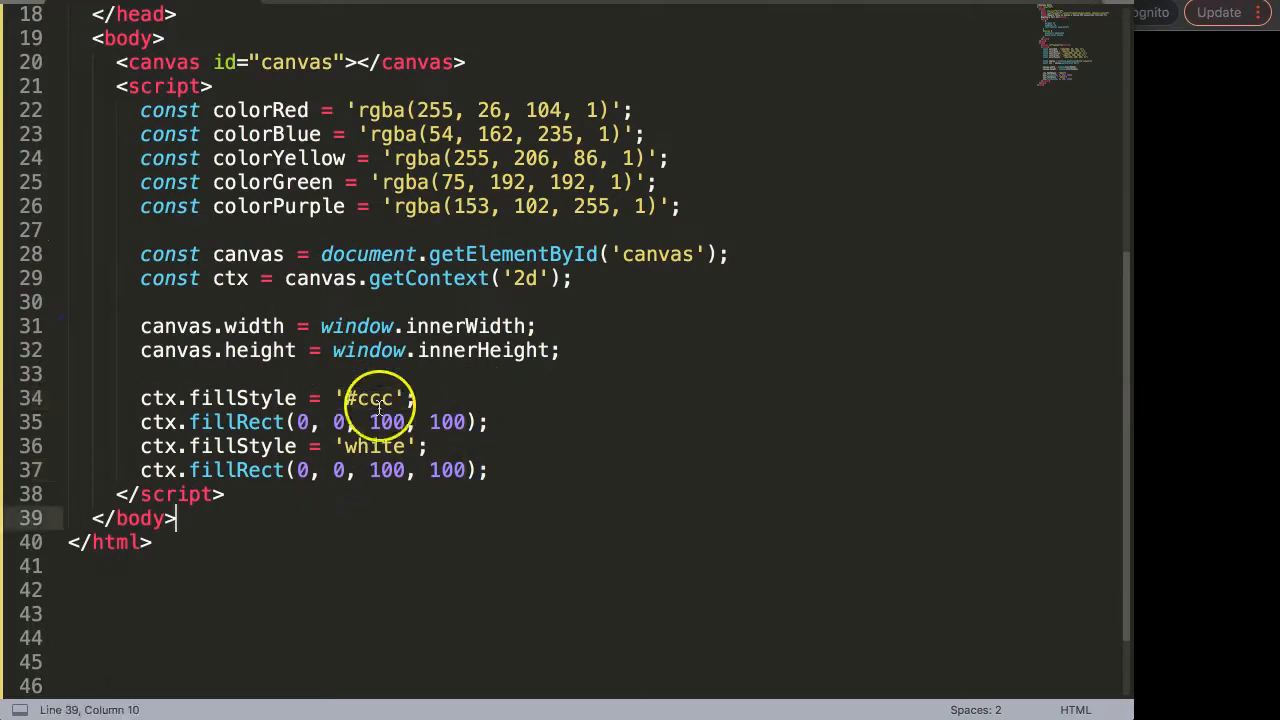
mouse_move(422, 446)
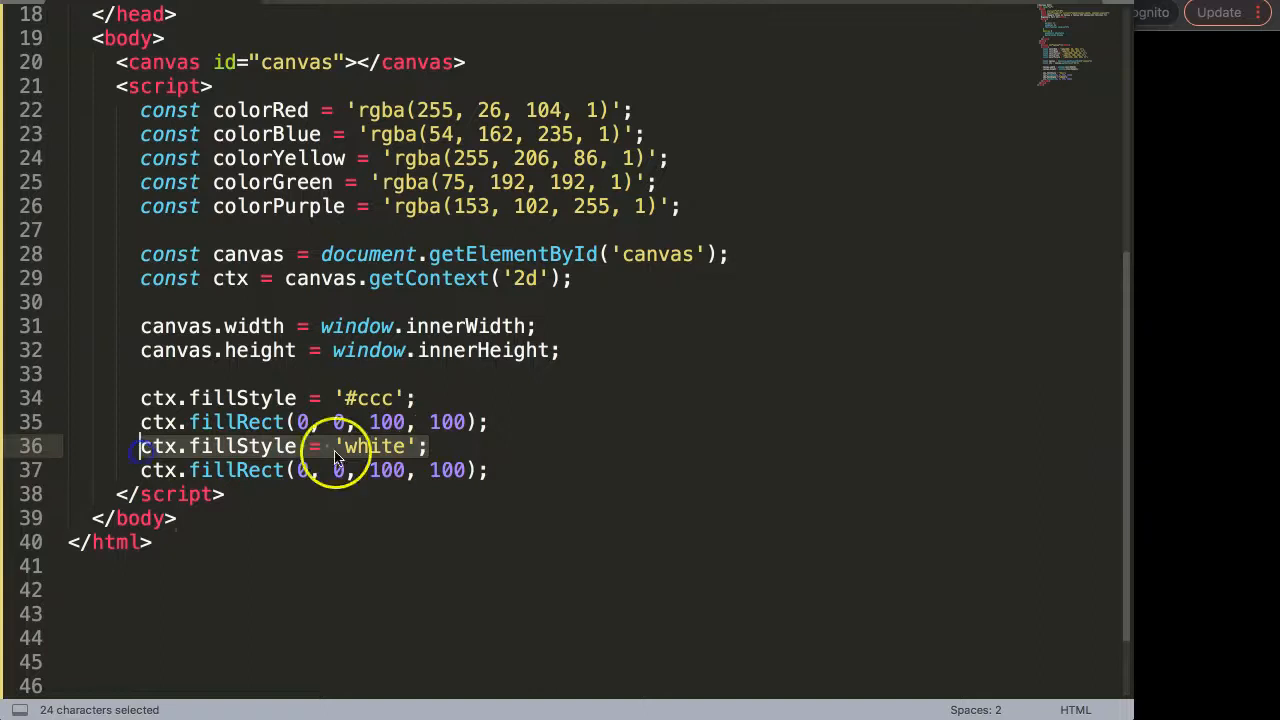
text(black)
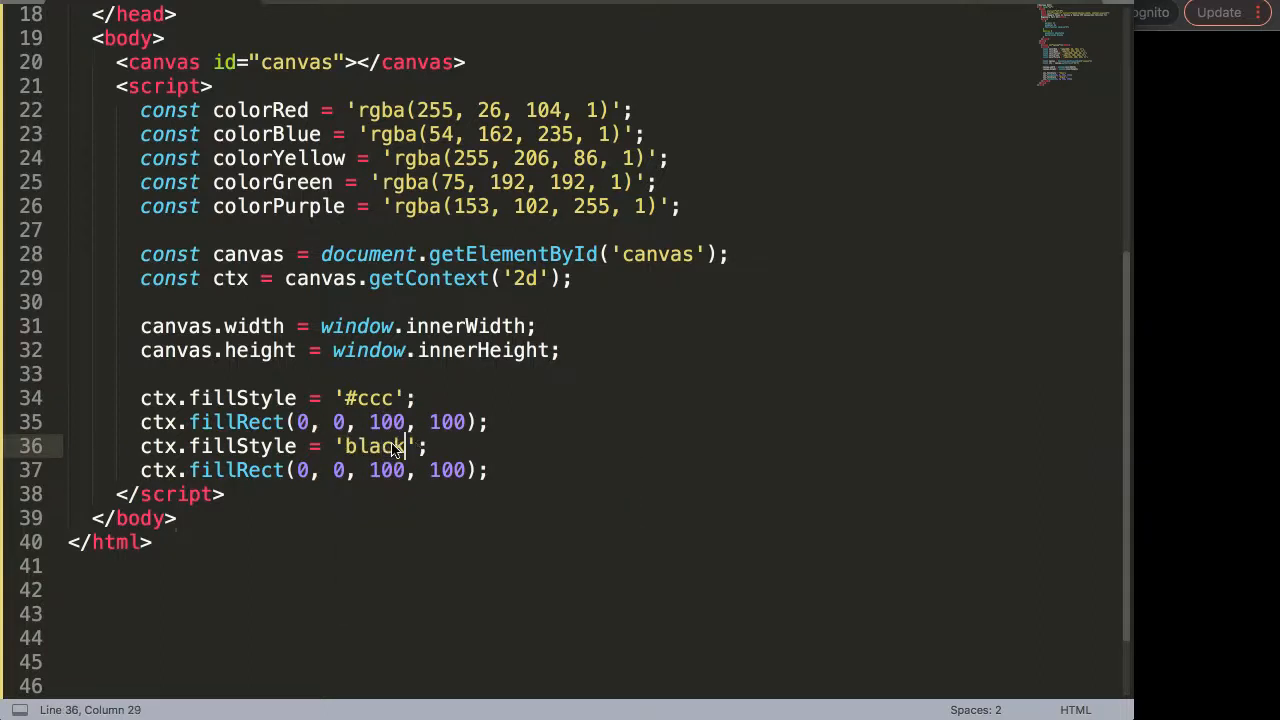
Move the black square to x 100 and begin a further fill pair after it.
double_click(300, 470)
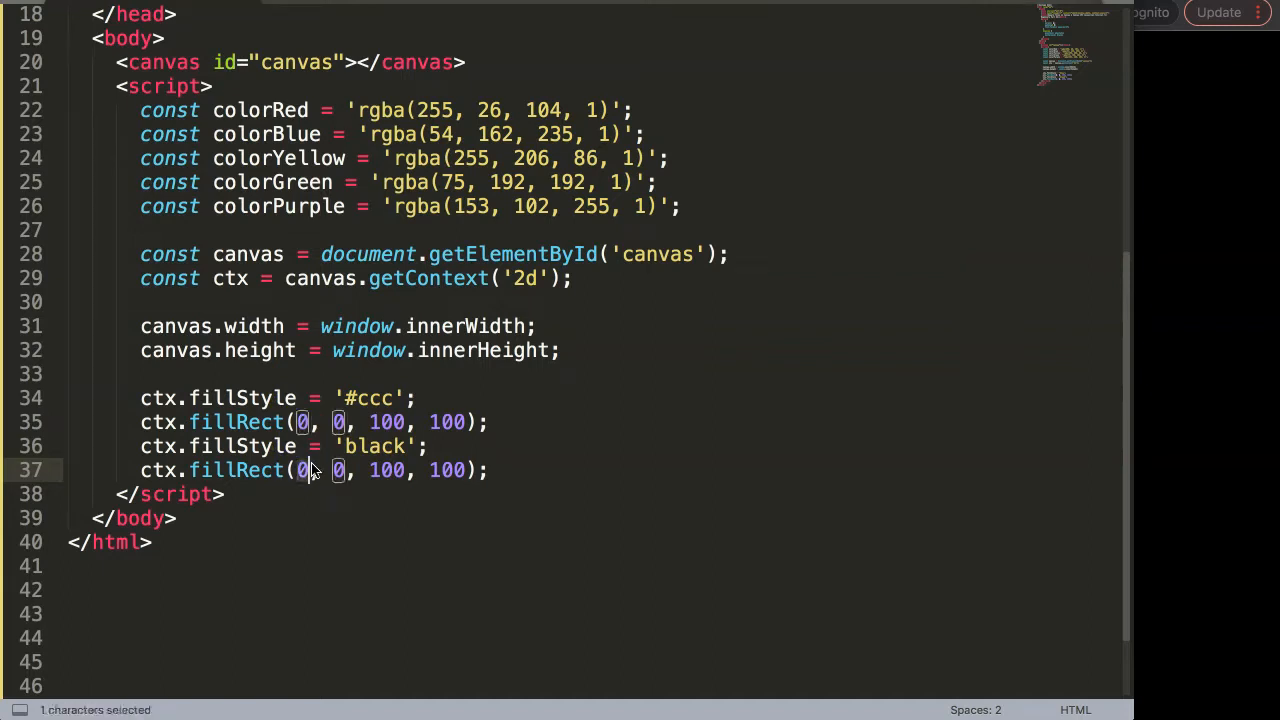
text(100)
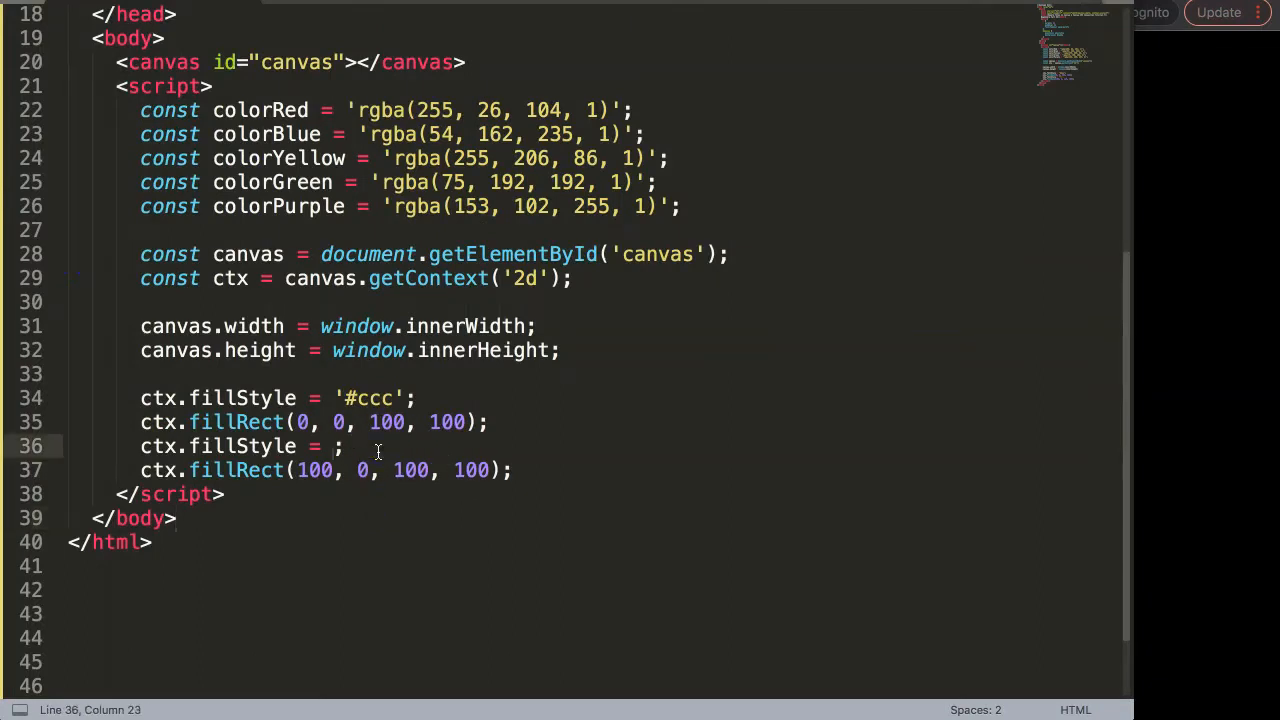
text(co)
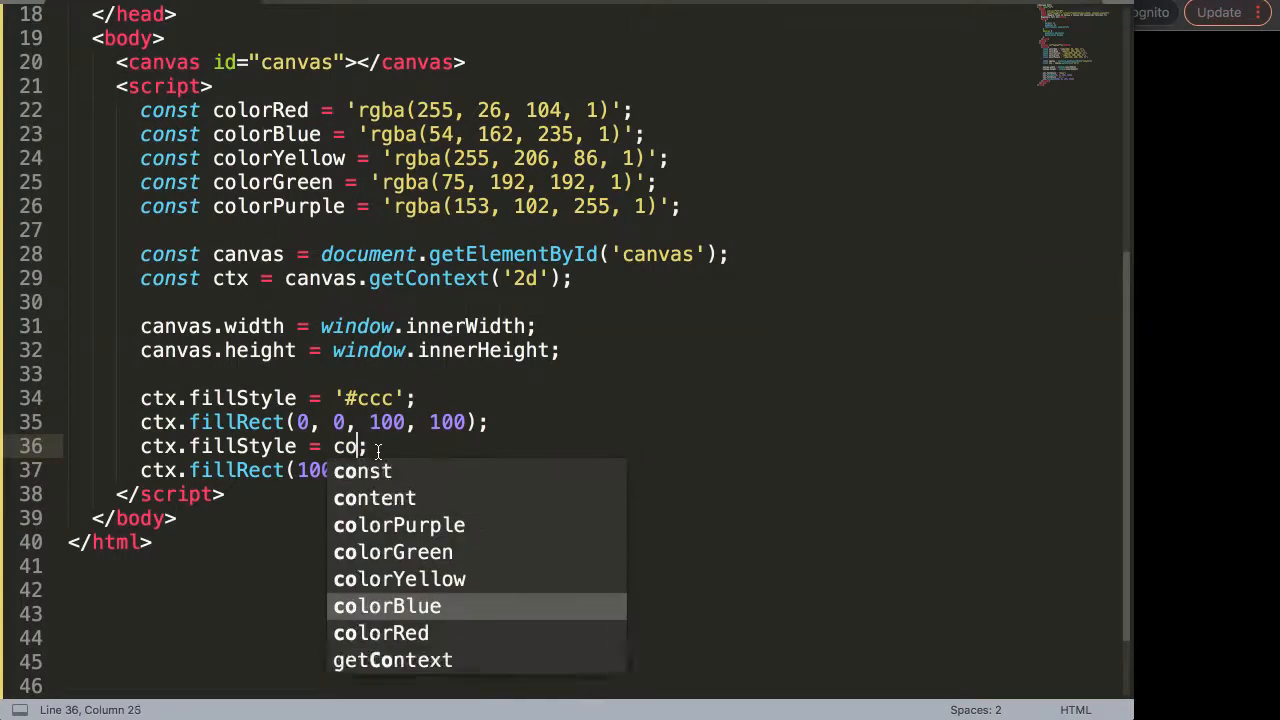
text(lorYellow)
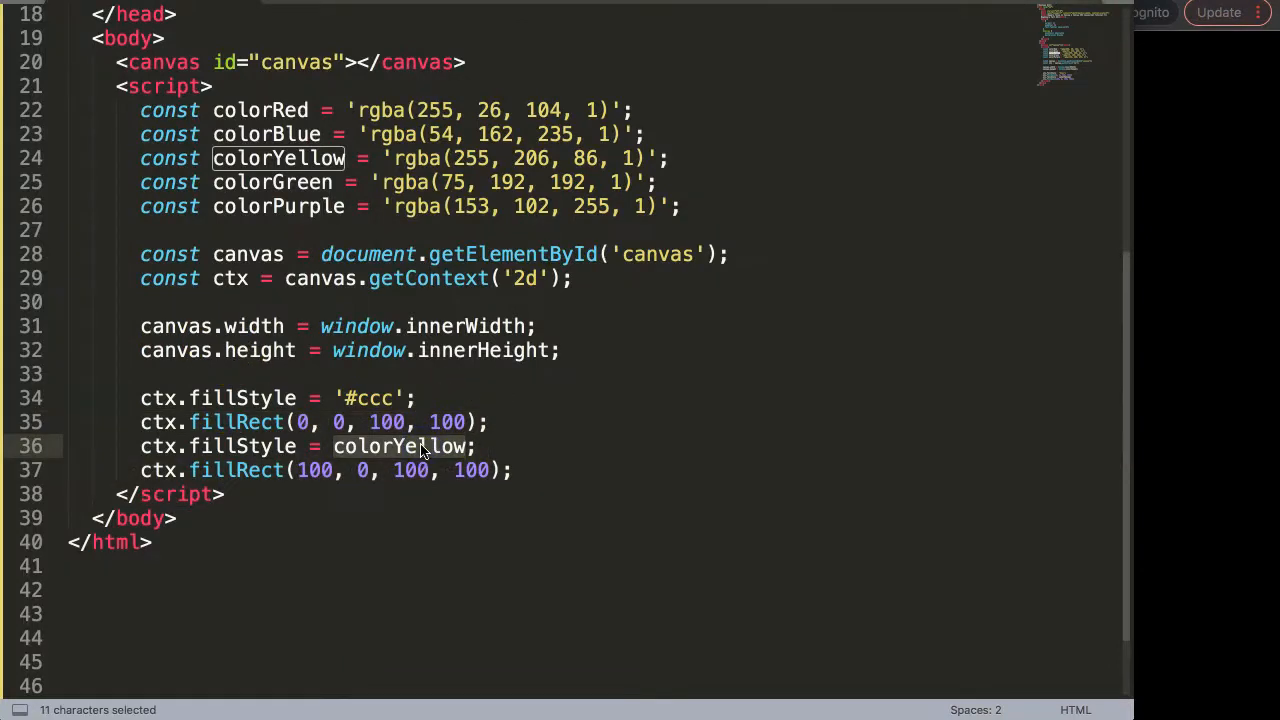
text(black')
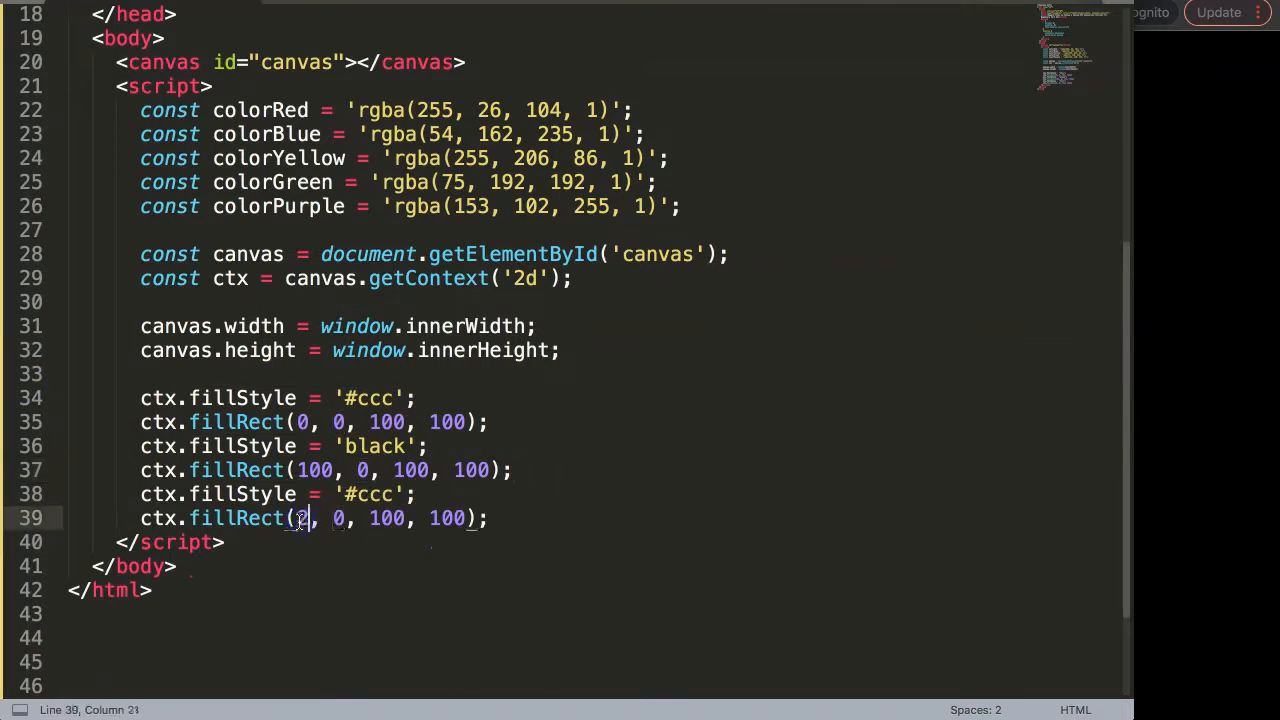
Set the third fillRect's x to 200, leaving a gap between the grey squares.
text(200)
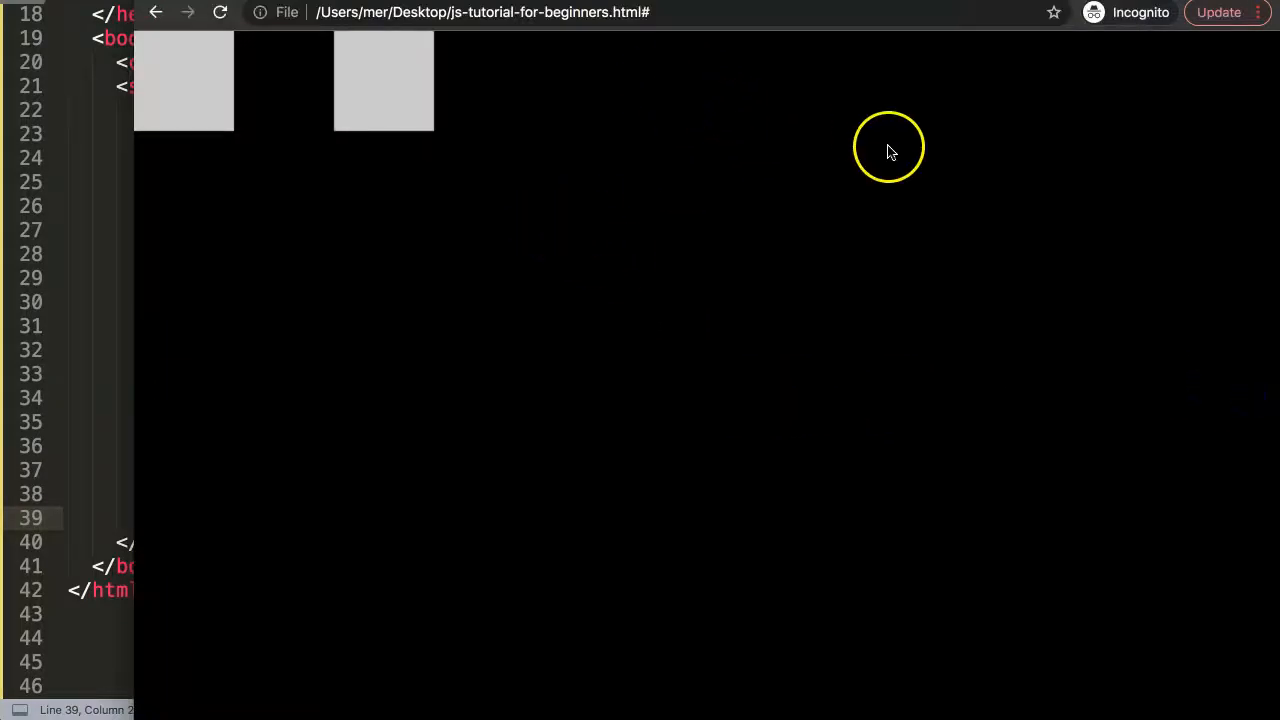
mouse_move(220, 96)
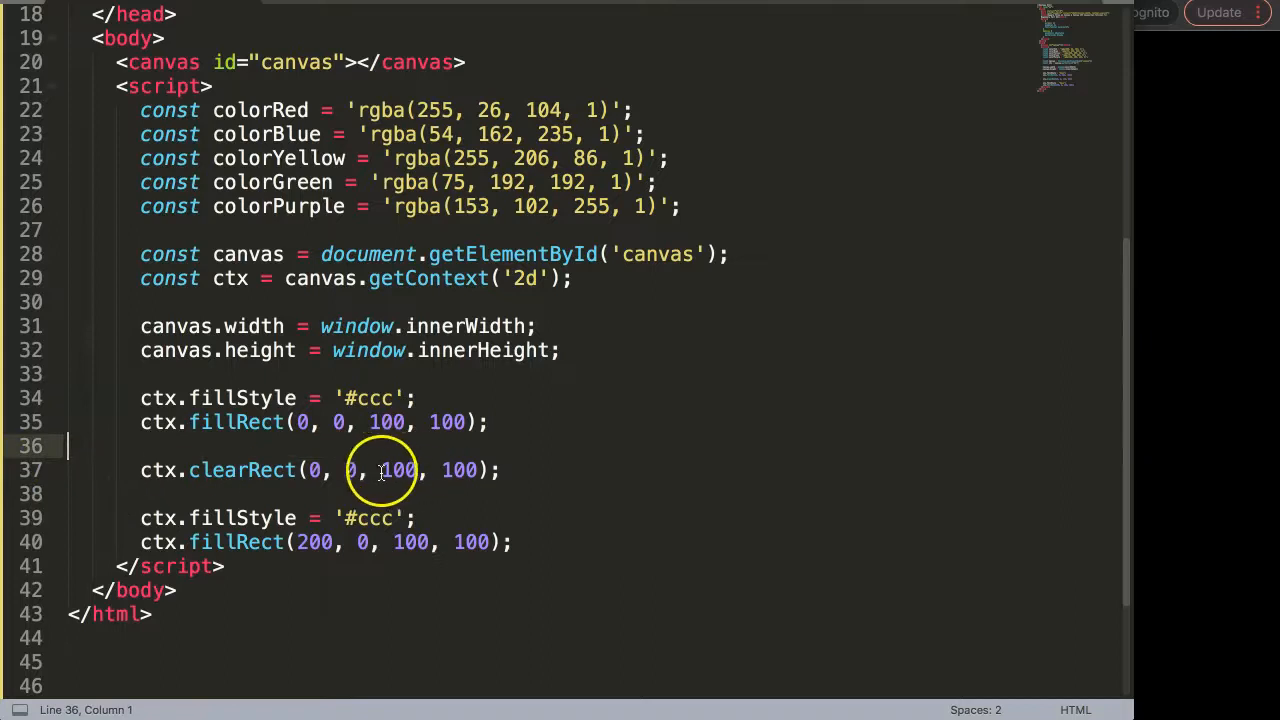
Replace the black square with ctx.clearRect(100, 0, 100, 100), save, and set the #canvas background to black.
text(100)
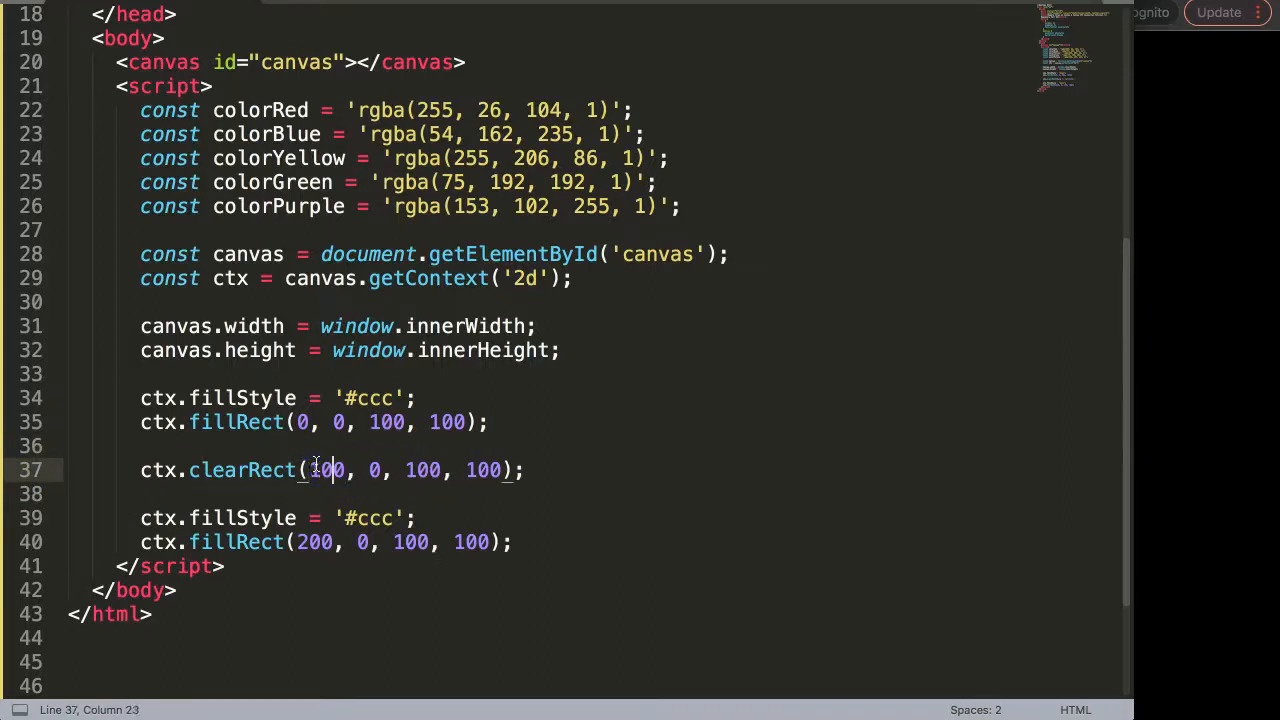
key(ctrl+s)
text(background: red;)
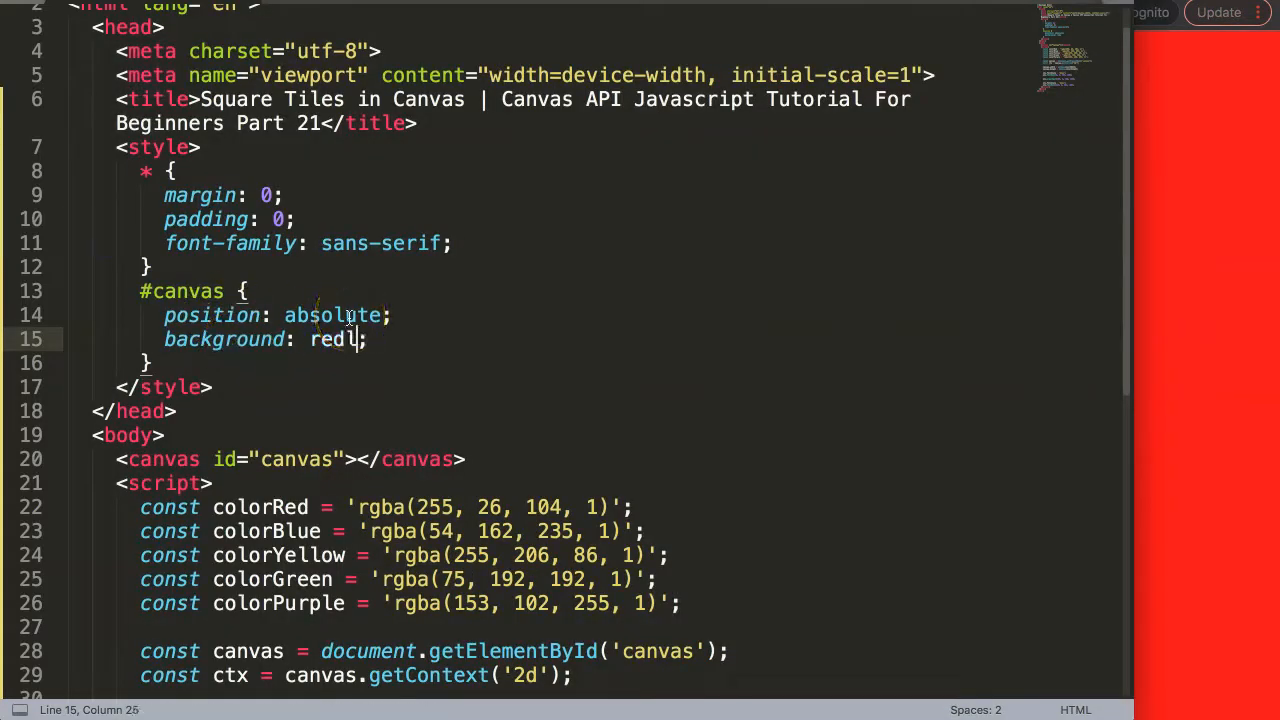
text(bla)
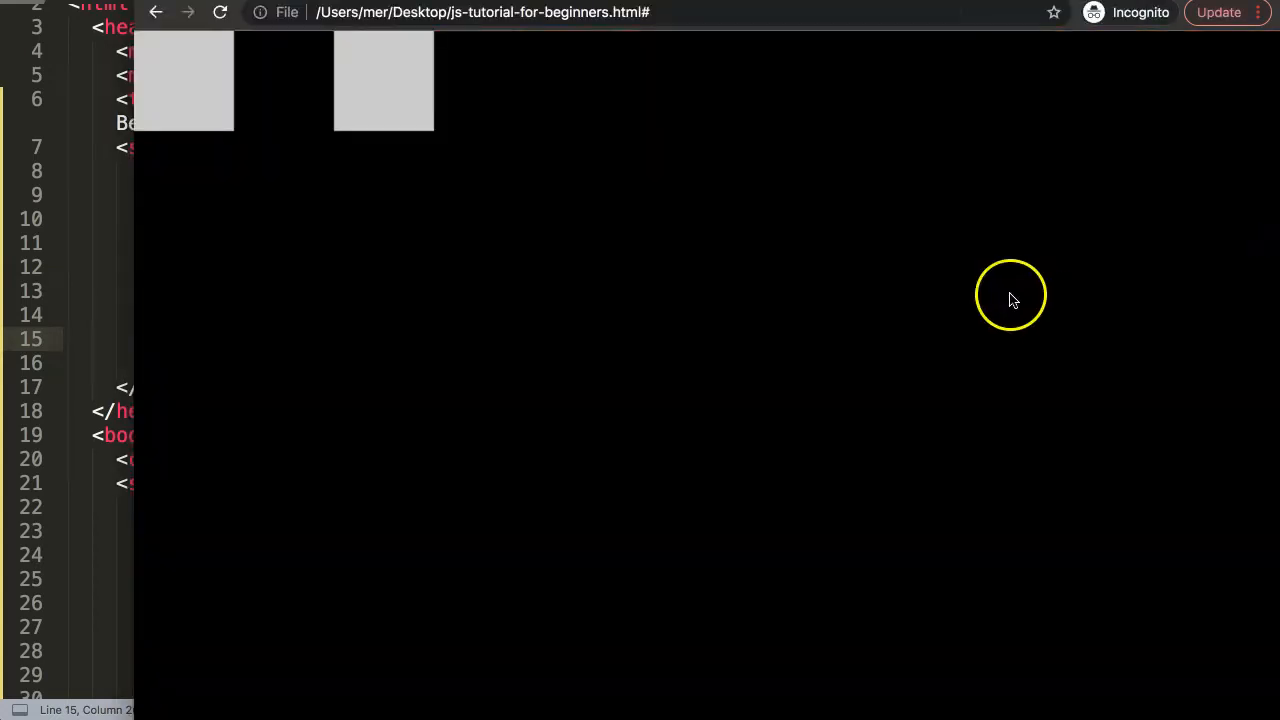
mouse_move(224, 180)
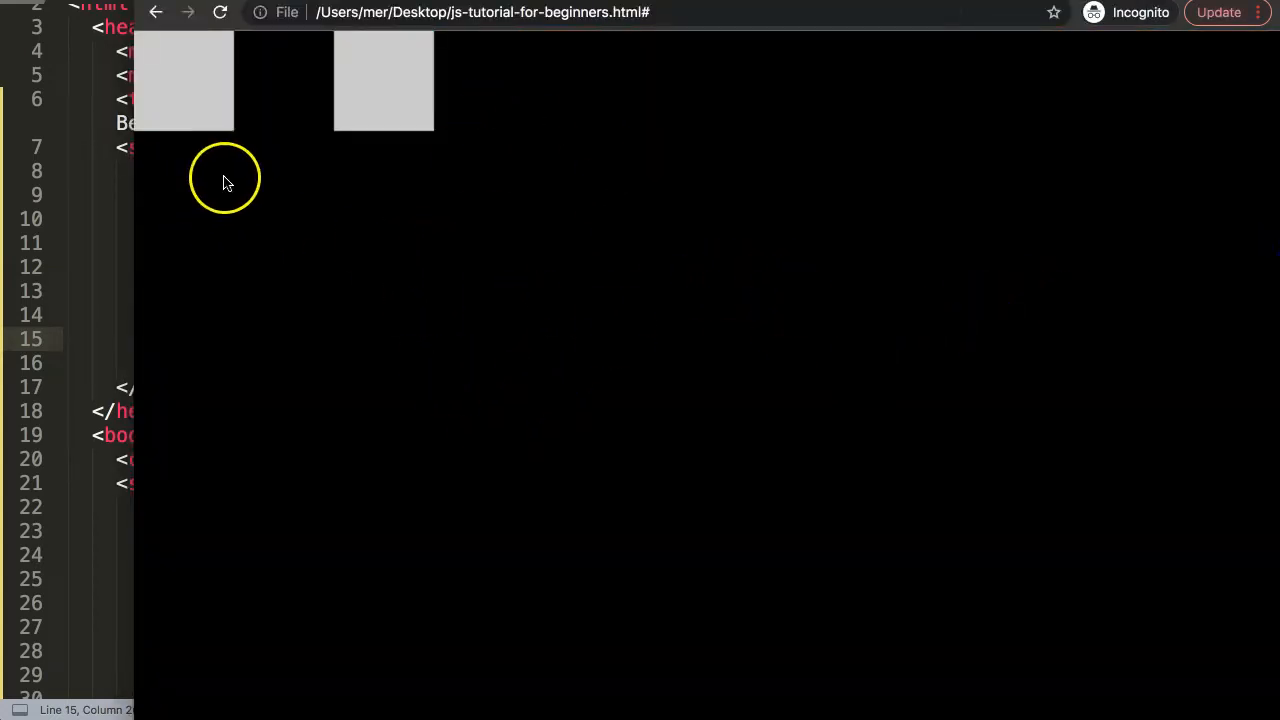
mouse_move(518, 200)
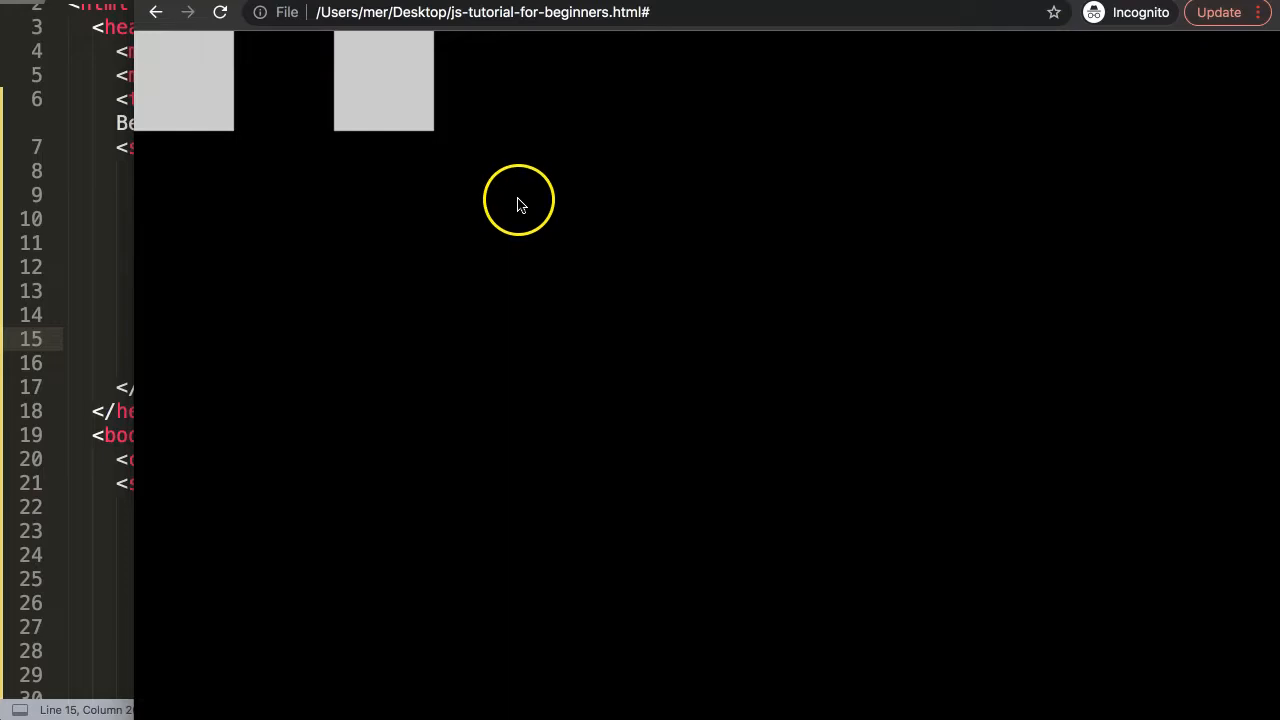
mouse_move(176, 56)
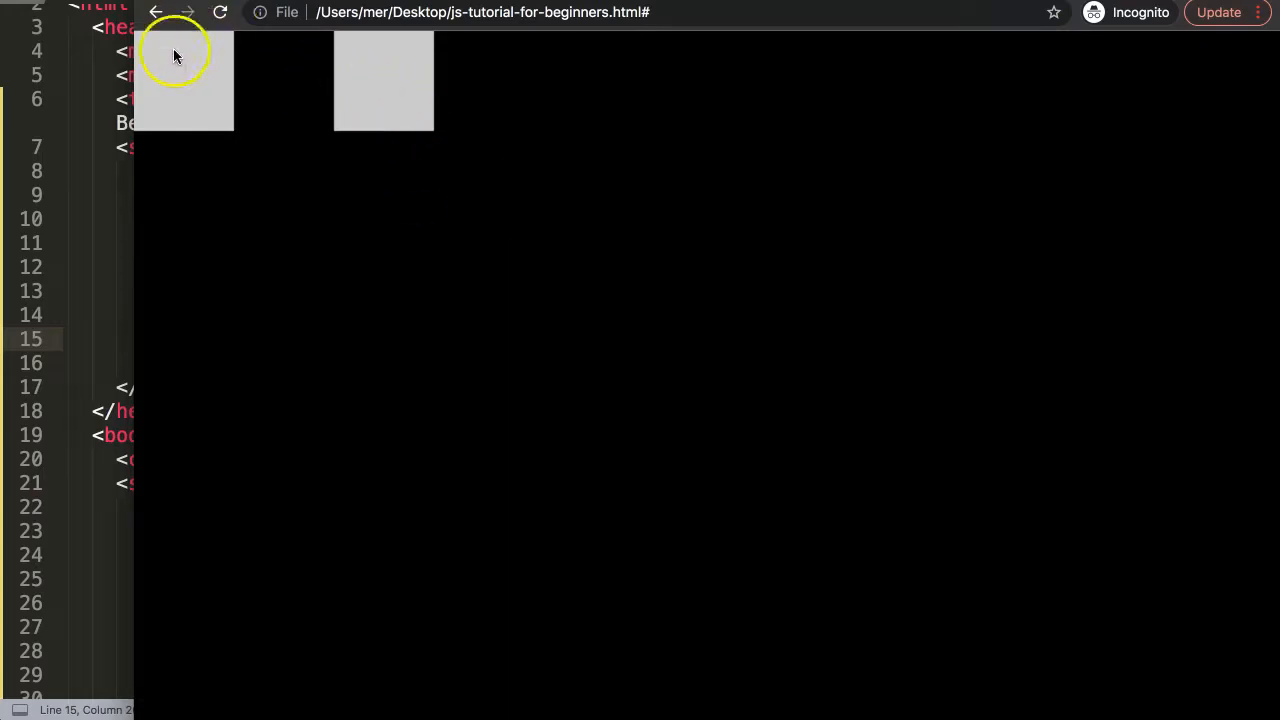
mouse_move(912, 604)
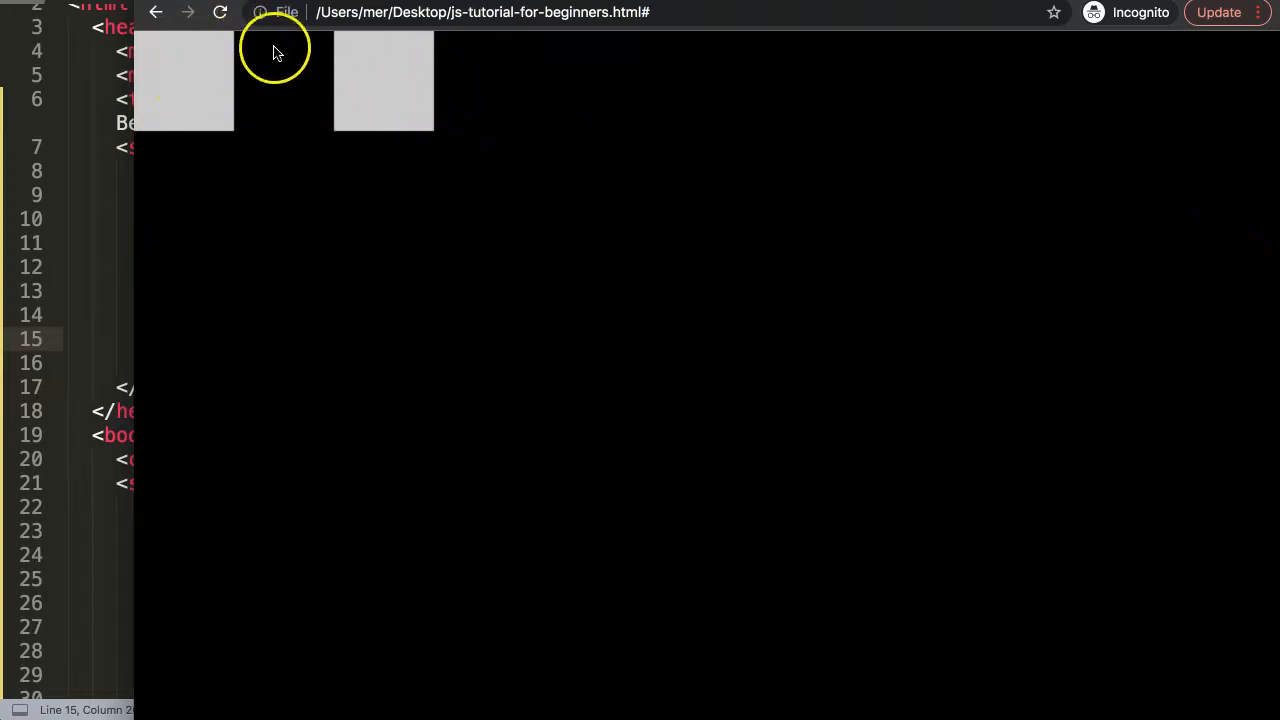
mouse_move(848, 190)
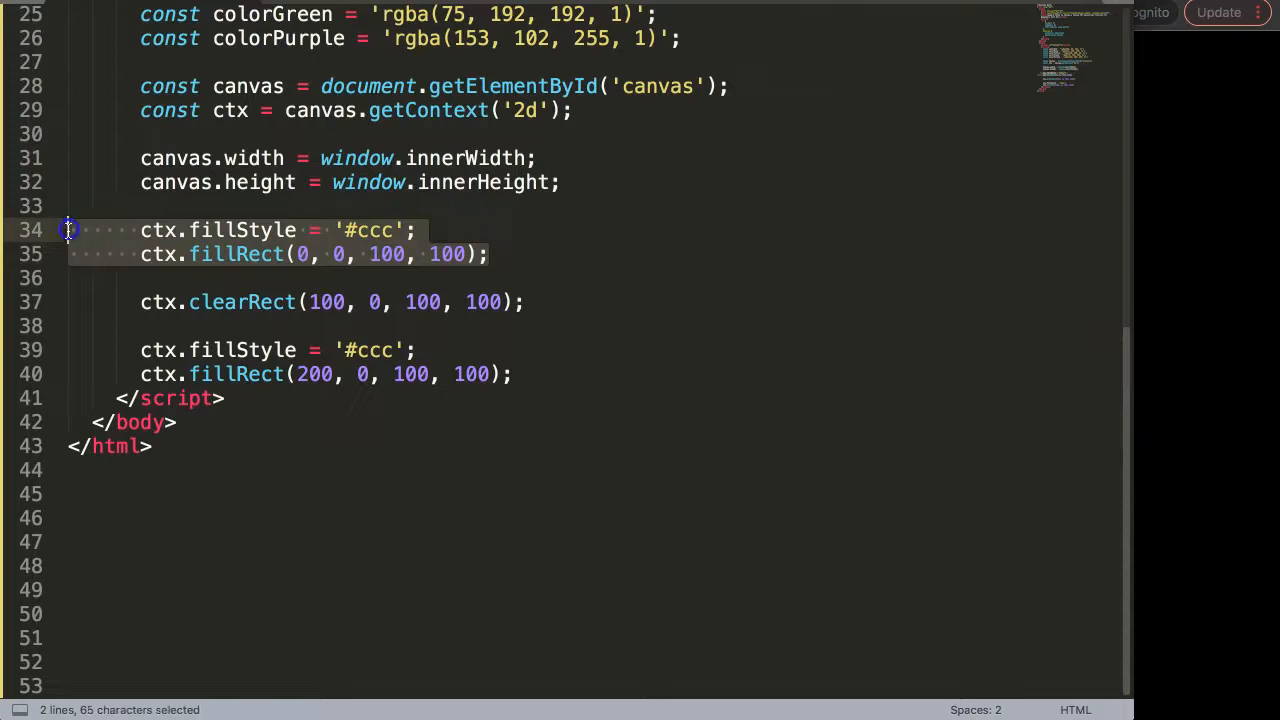
Change the grey fill to (0, 0, canvas.width, canvas.height) and delete the x-200 square code.
click(182, 278)
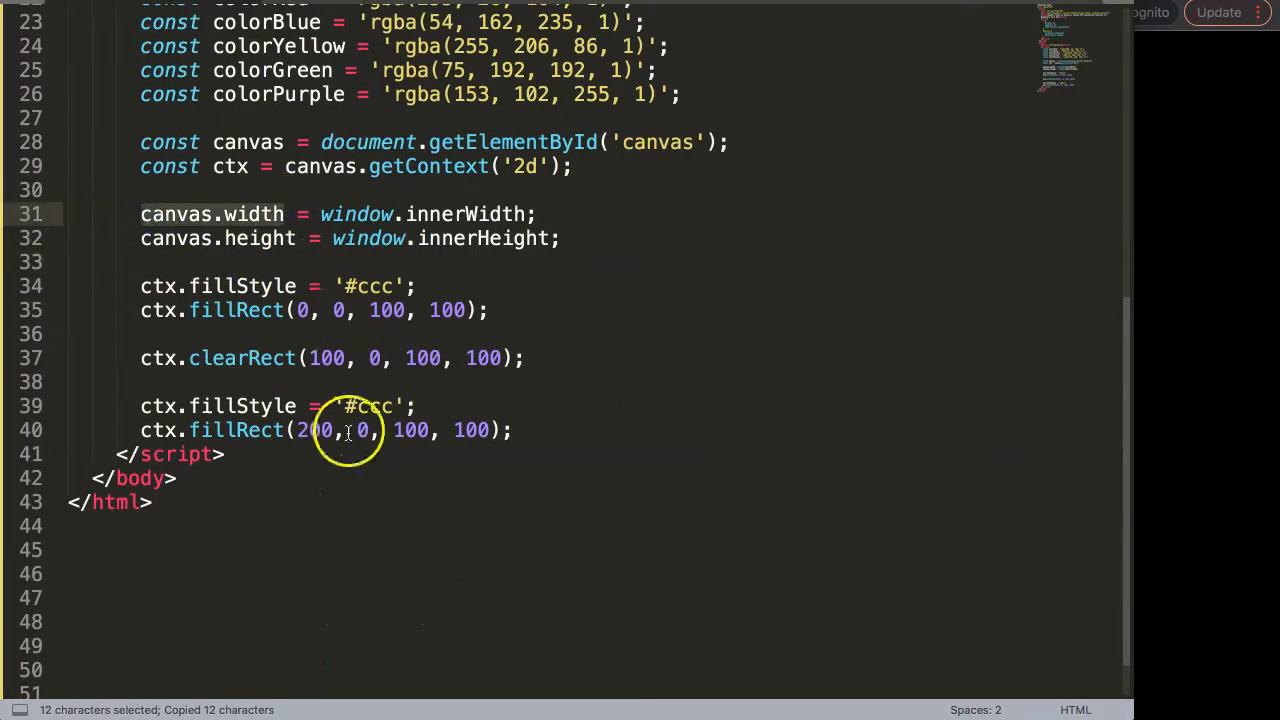
click(304, 310)
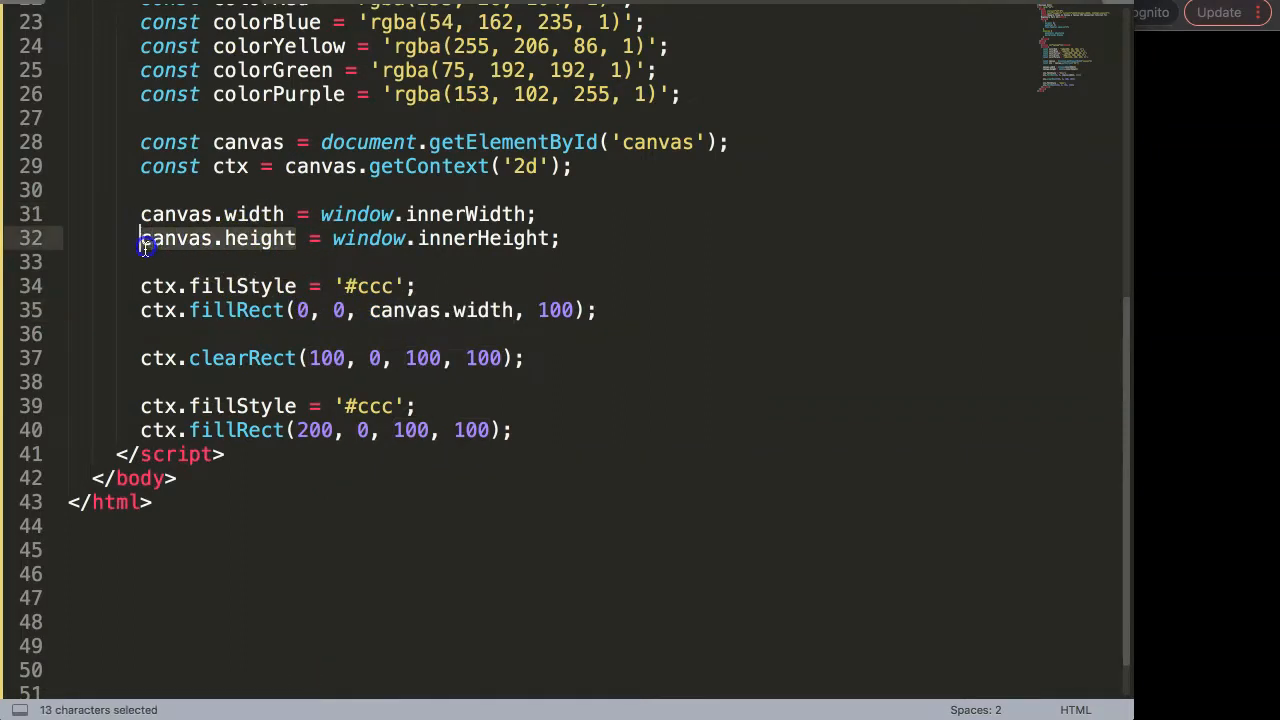
text(canvas.height)
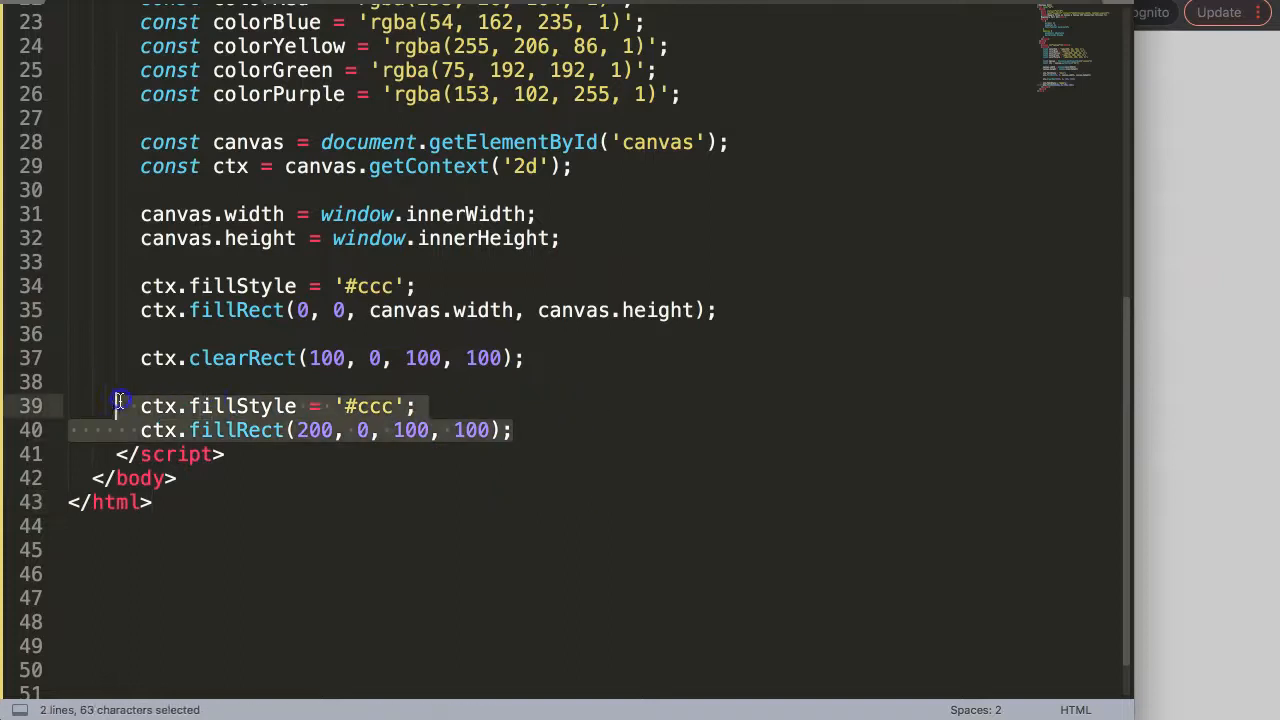
key(Delete)
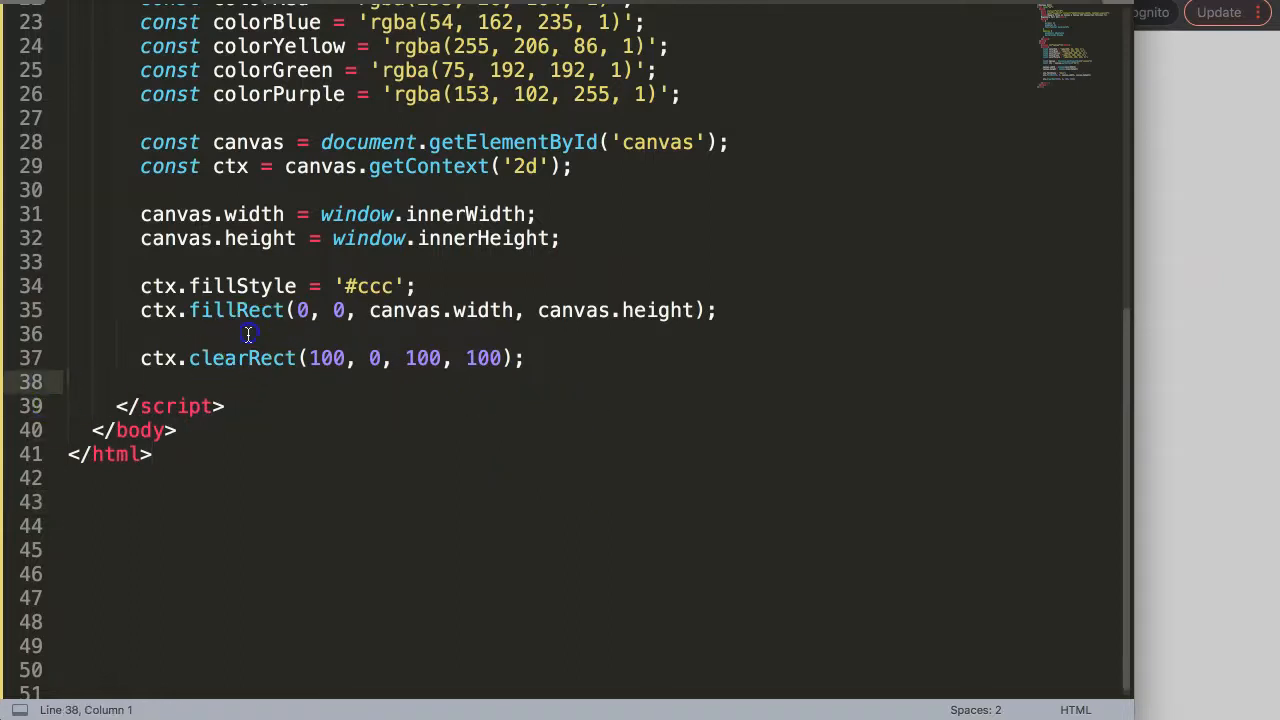
Duplicate the clearRect line and set x values 300, 500, 700 and 900 for the extra cleared squares.
triple_click(240, 358)
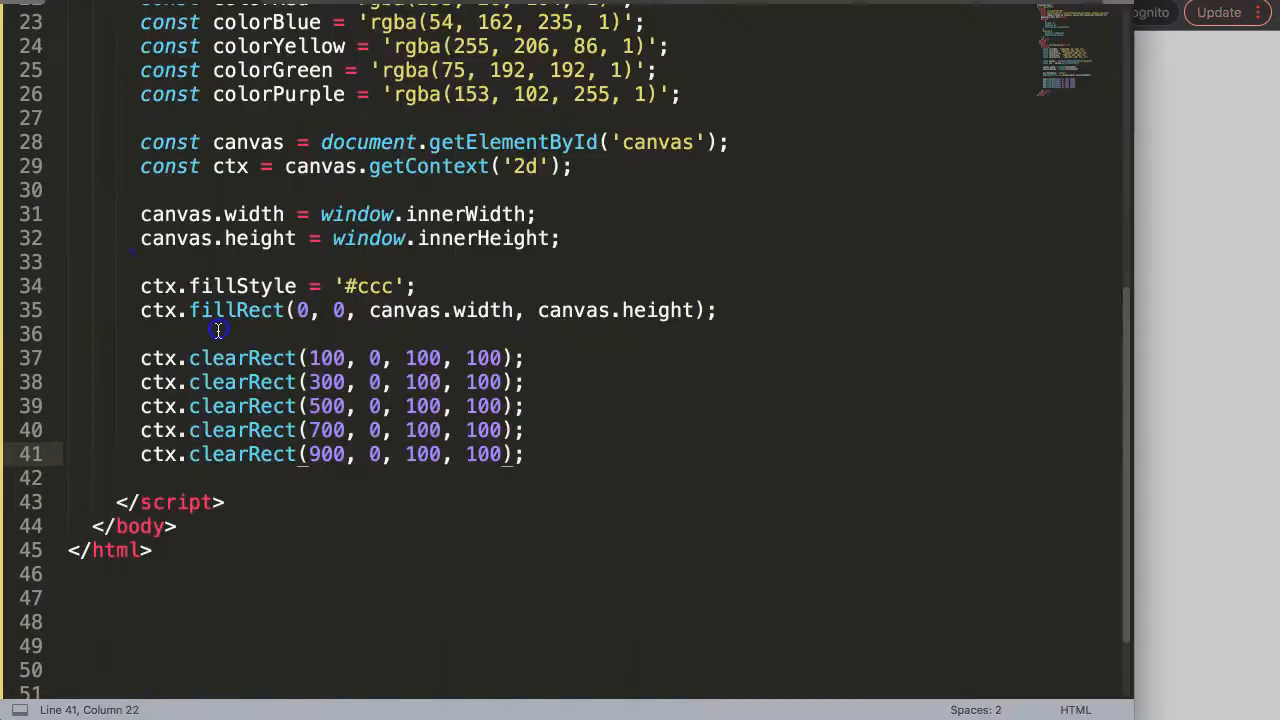
drag(218, 328, 544, 478)
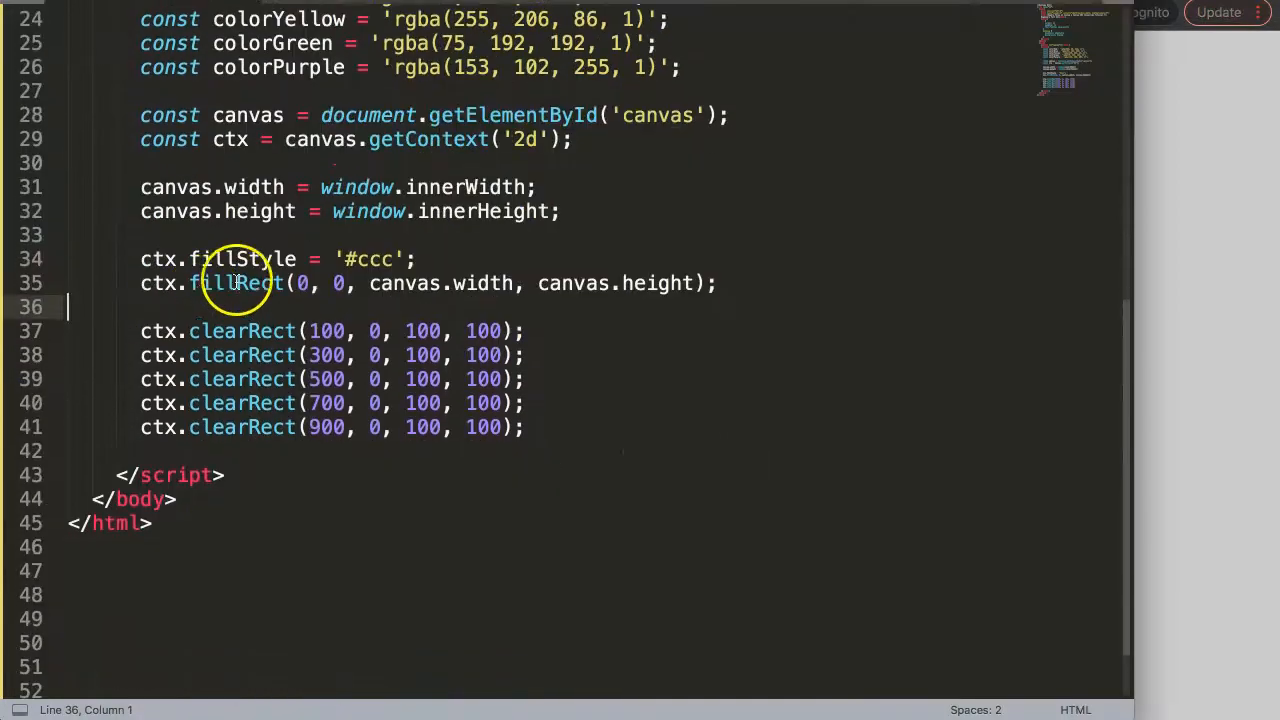
click(232, 234)
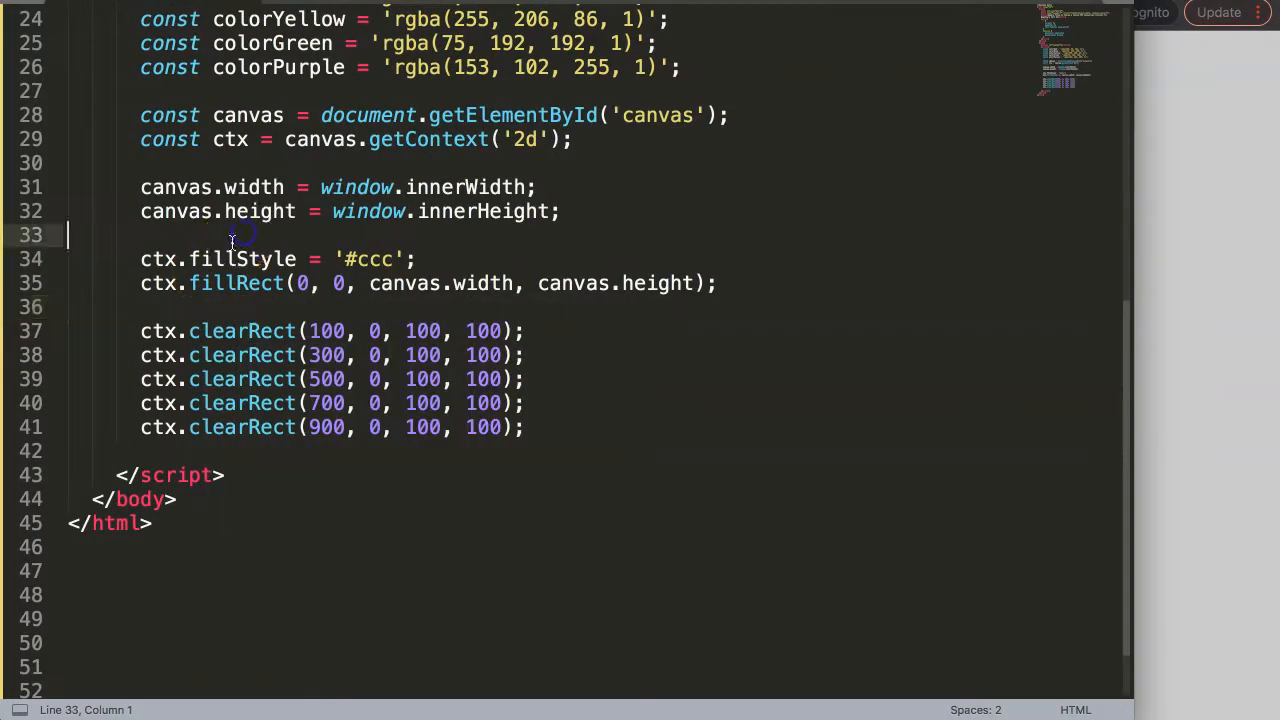
drag(140, 332, 528, 428)
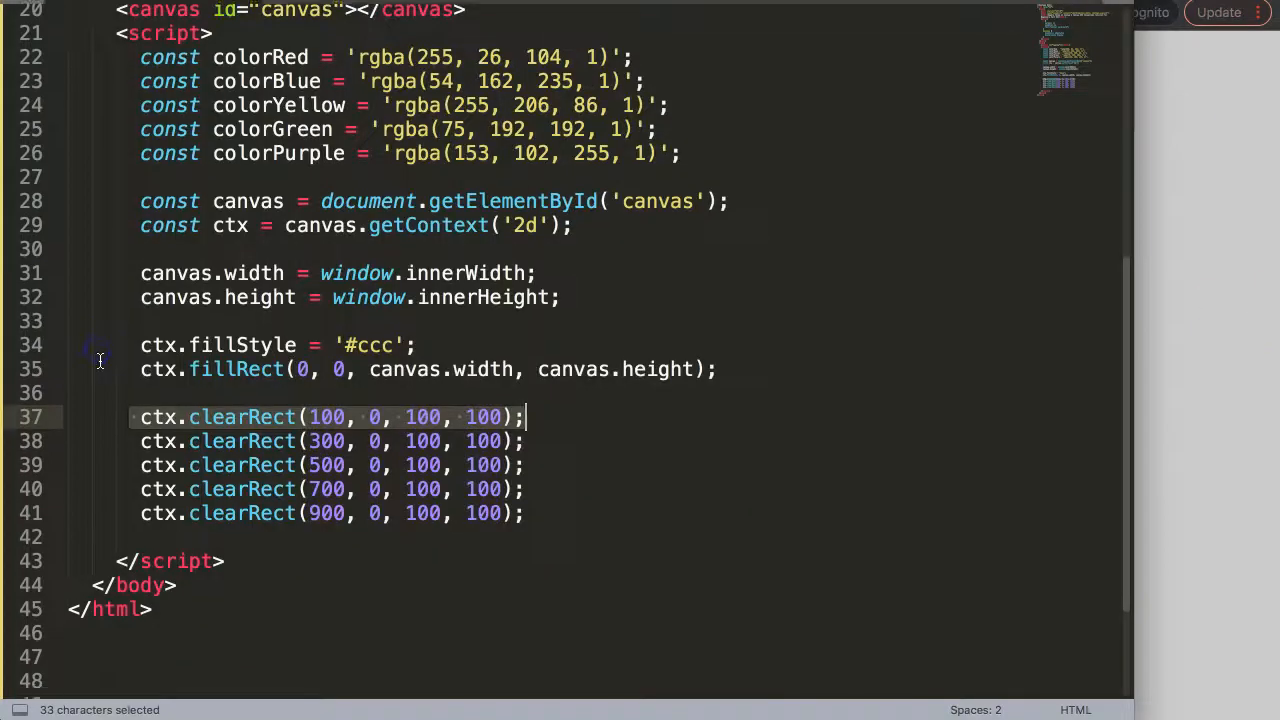
scroll(down, 3)
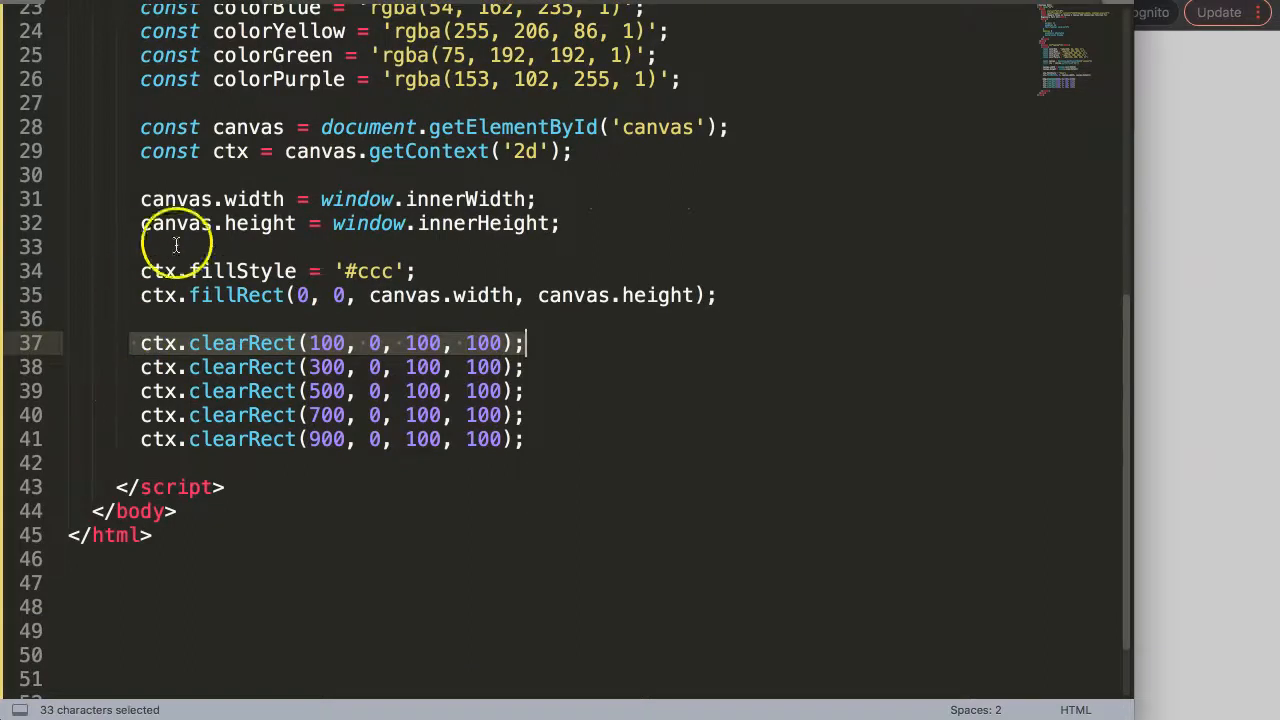